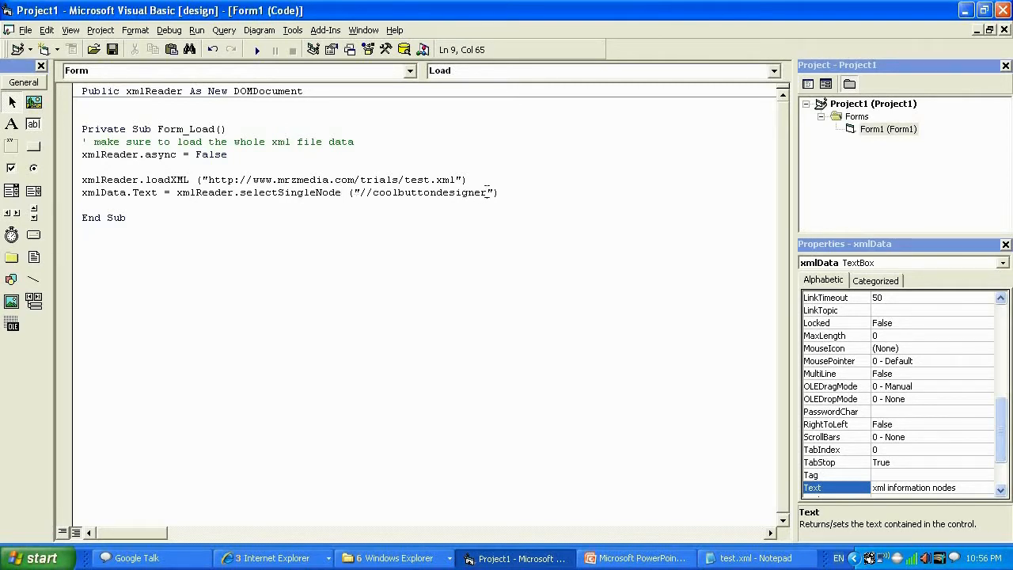
Step: Bring up test.xml in Notepad to check the coolbuttondesigner root and version element
{"action": "left_click", "coordinate": [720, 557]}
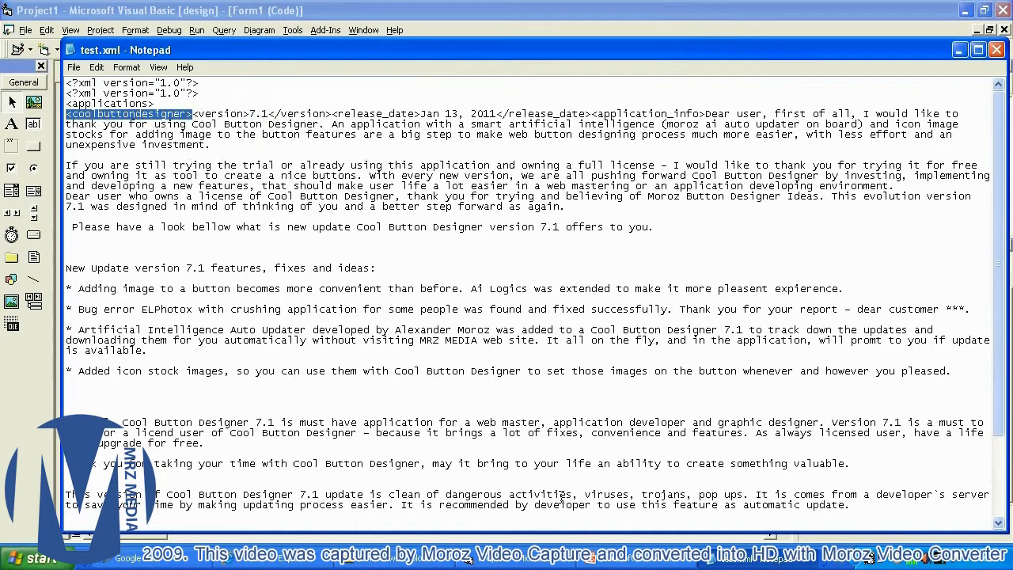
{"action": "mouse_move", "coordinate": [493, 450]}
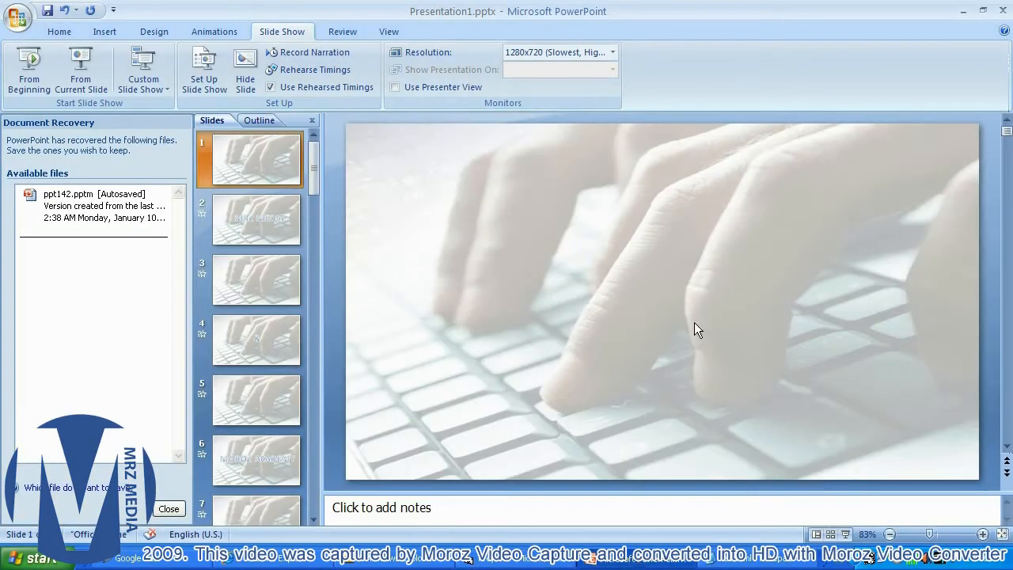
{"action": "mouse_move", "coordinate": [709, 335]}
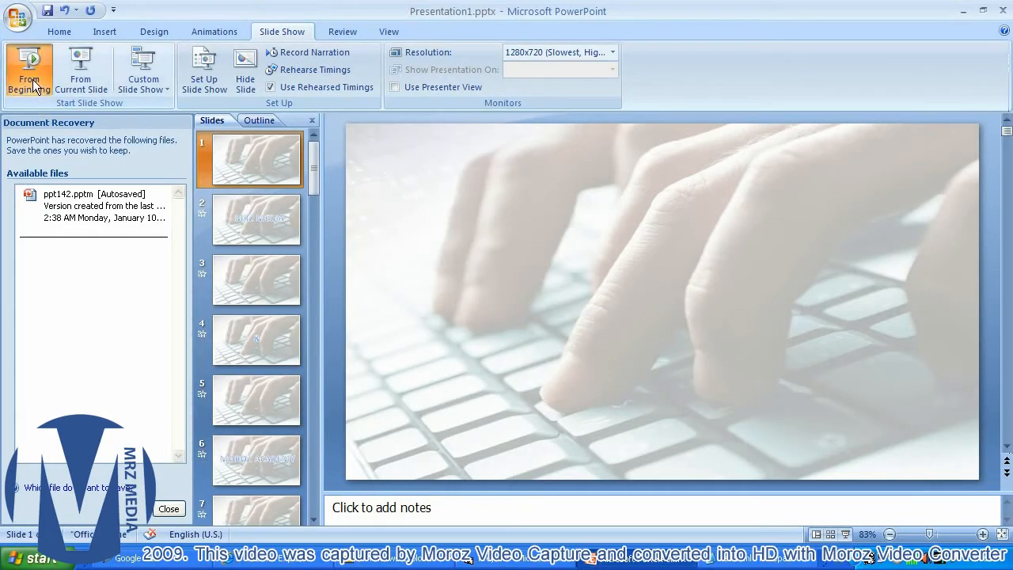
Step: Start the PowerPoint slide show from the beginning to reach the MRZ MEDIA slide
{"action": "left_click", "coordinate": [254, 218]}
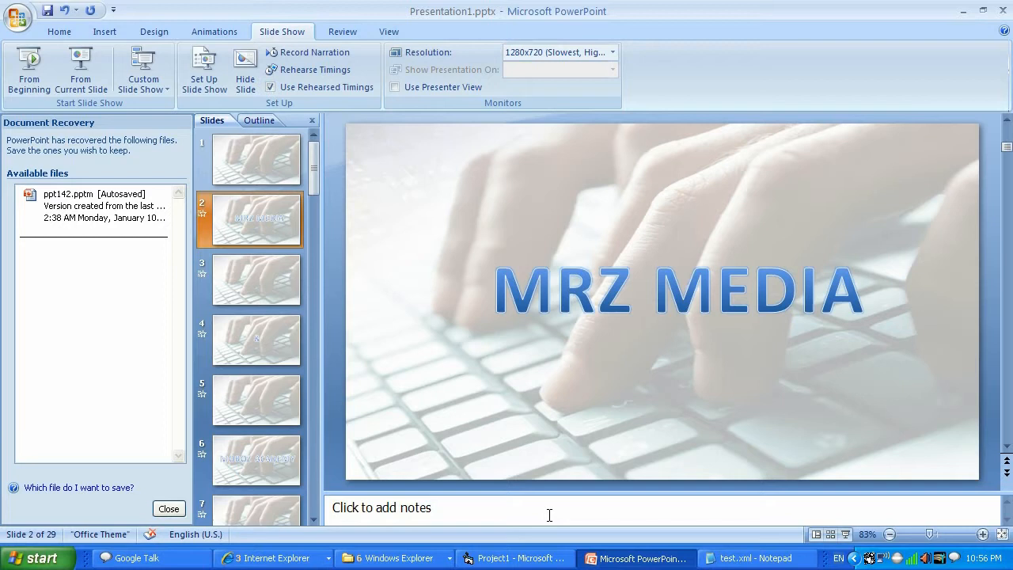
{"action": "mouse_move", "coordinate": [514, 557]}
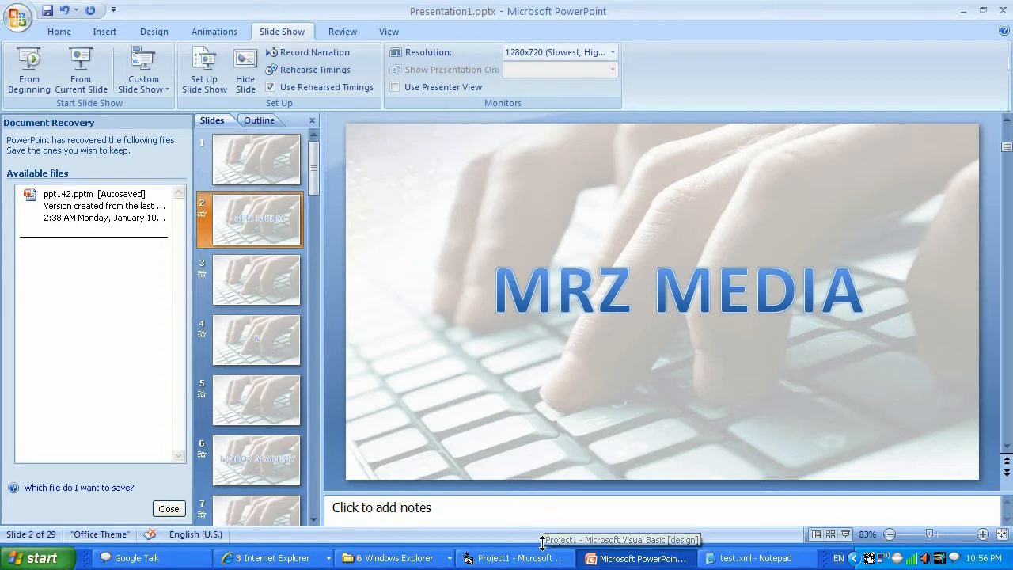
{"action": "mouse_move", "coordinate": [553, 549]}
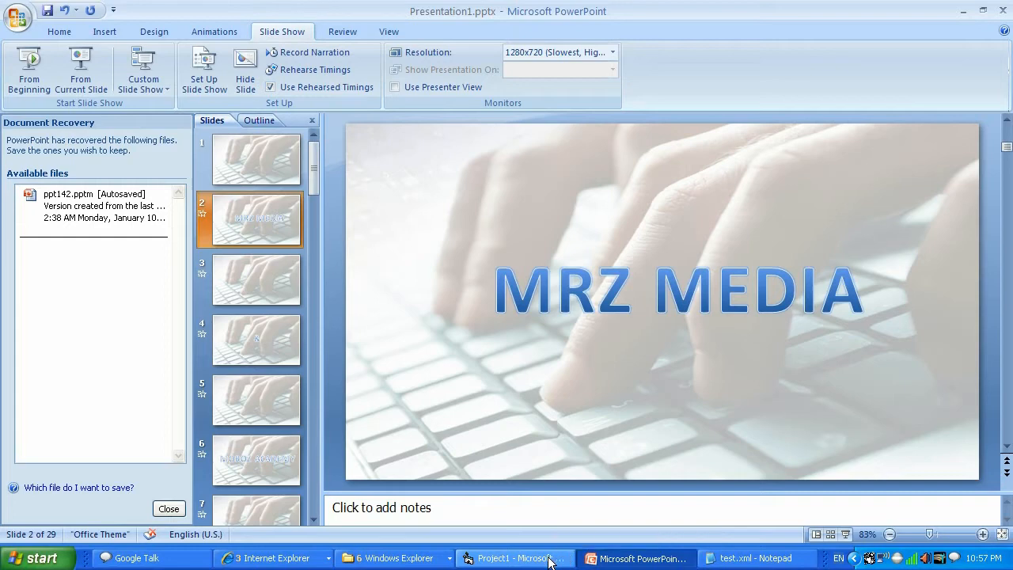
Step: Extend the XPath to //coolbuttondesigner/version and append .Text so the text box gets the node text
{"action": "left_click", "coordinate": [514, 557]}
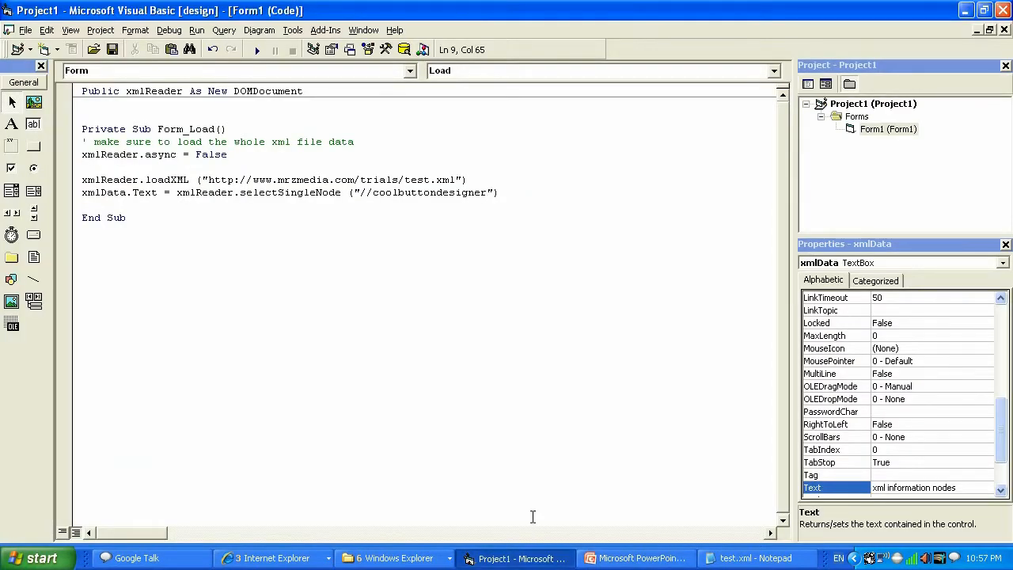
{"action": "left_click", "coordinate": [756, 557]}
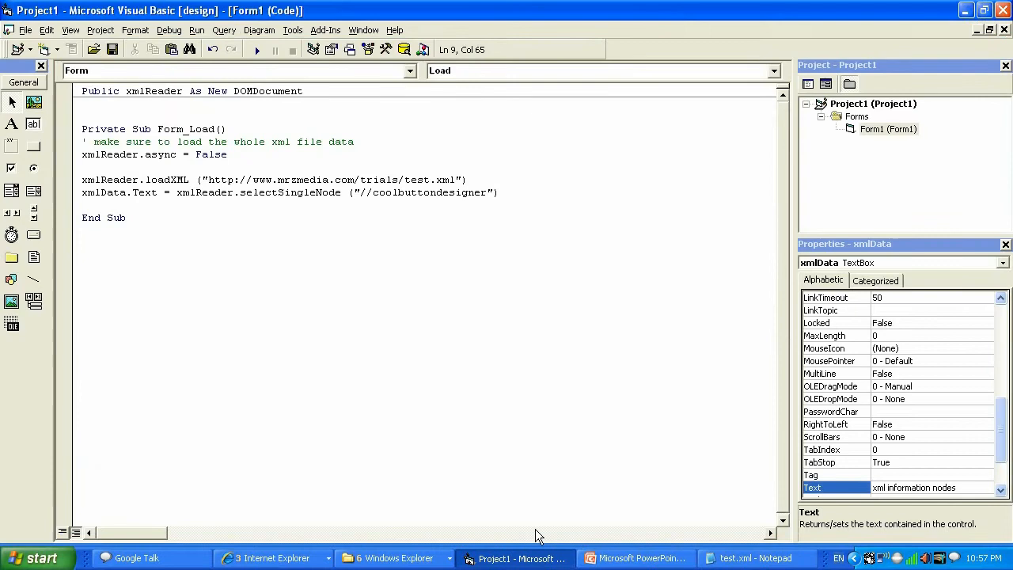
{"action": "type", "text": "/version"}
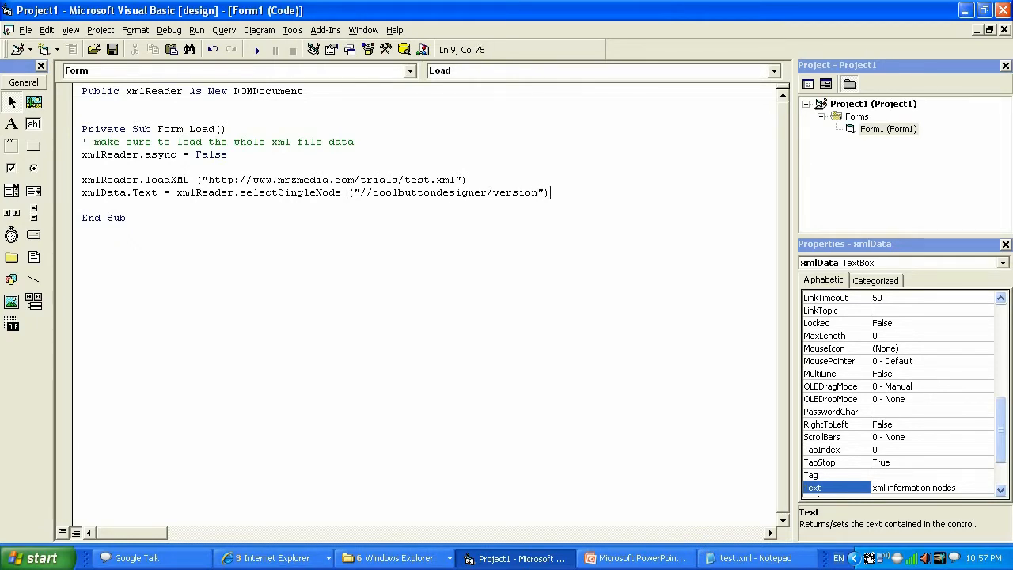
{"action": "type", "text": "."}
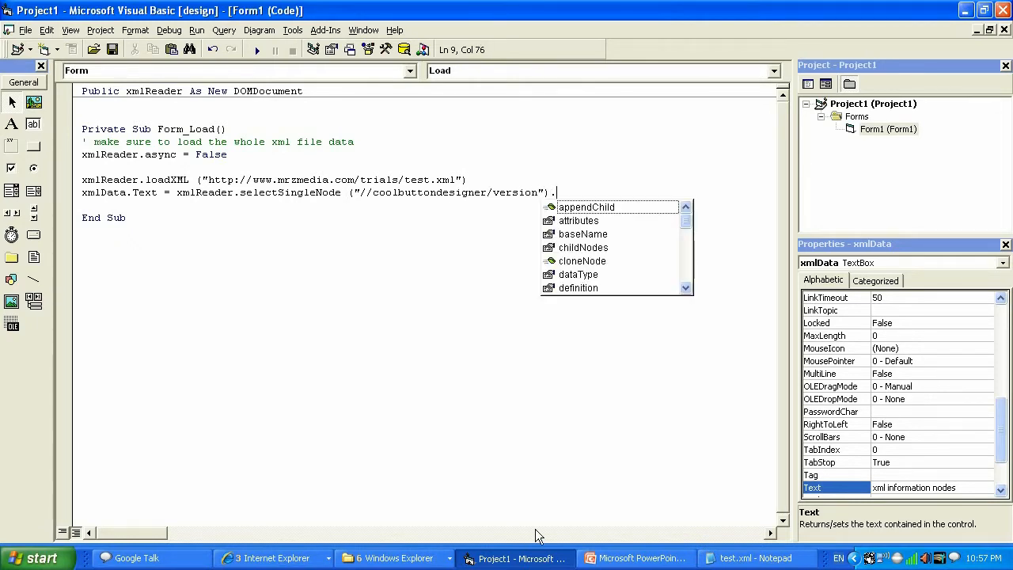
{"action": "type", "text": "text"}
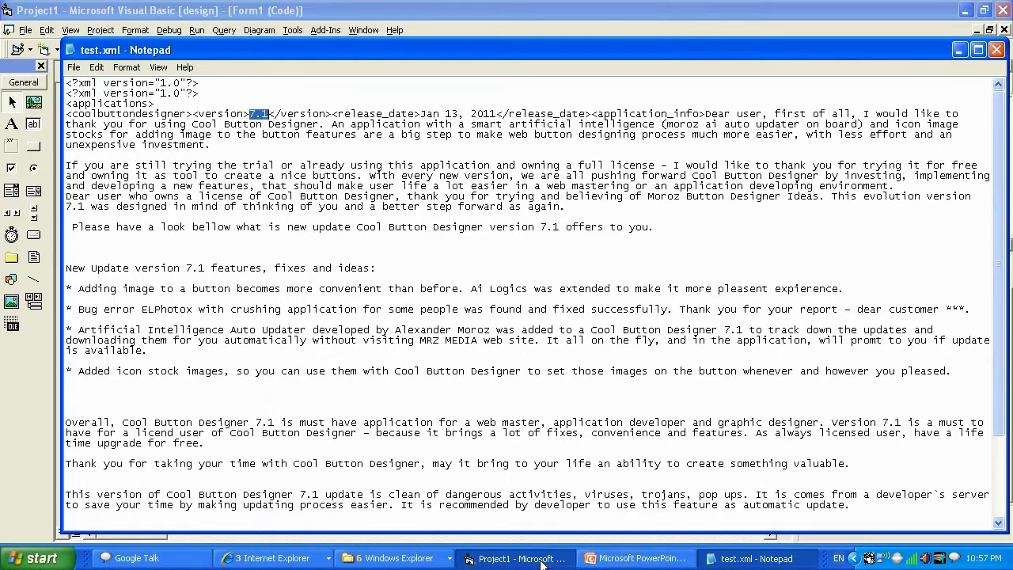
{"action": "left_click", "coordinate": [514, 557]}
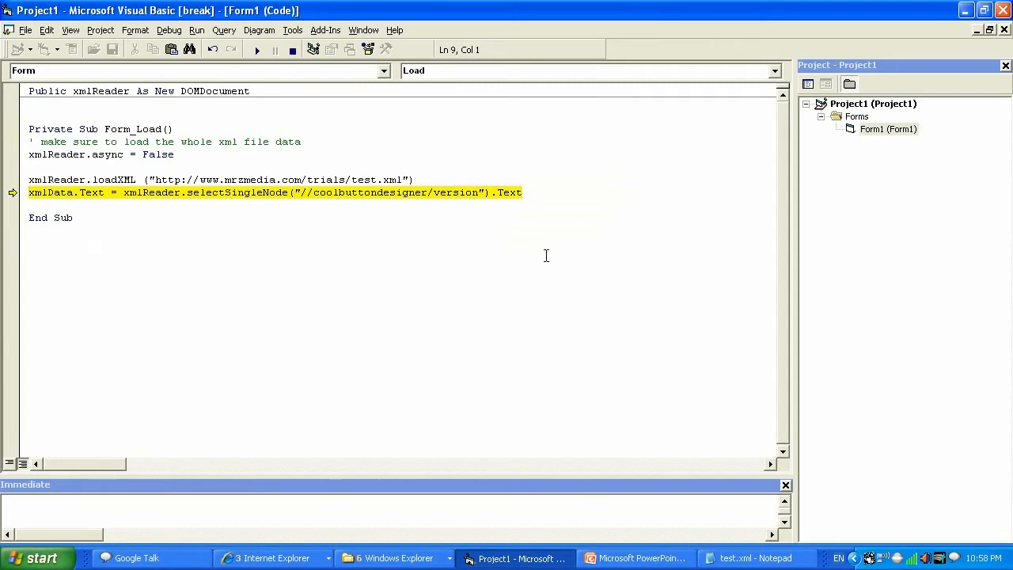
{"action": "mouse_move", "coordinate": [456, 253]}
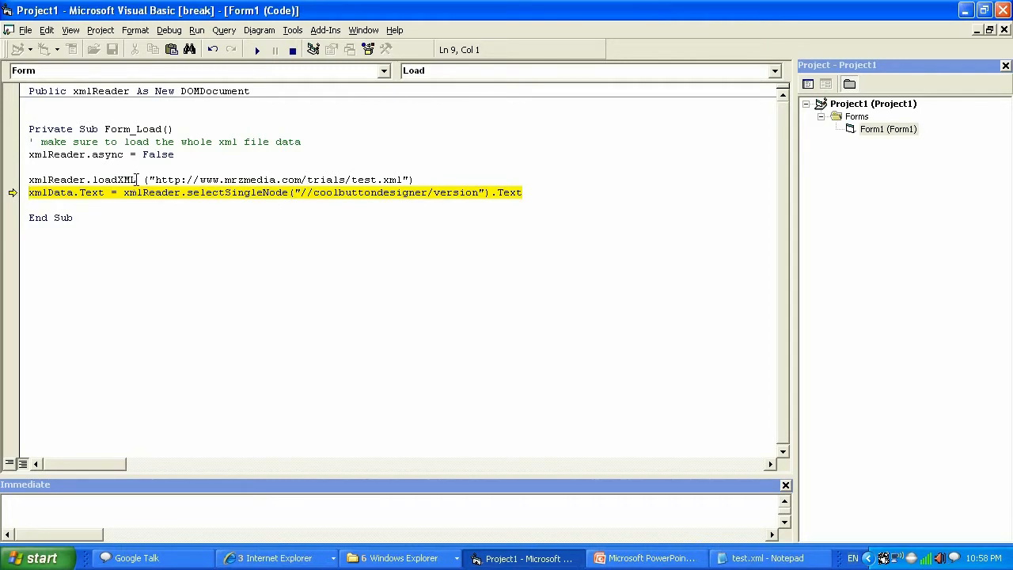
Step: Replace loadXML with Load taking the XML file's URL, then run the XML Reader form
{"action": "double_click", "coordinate": [127, 179]}
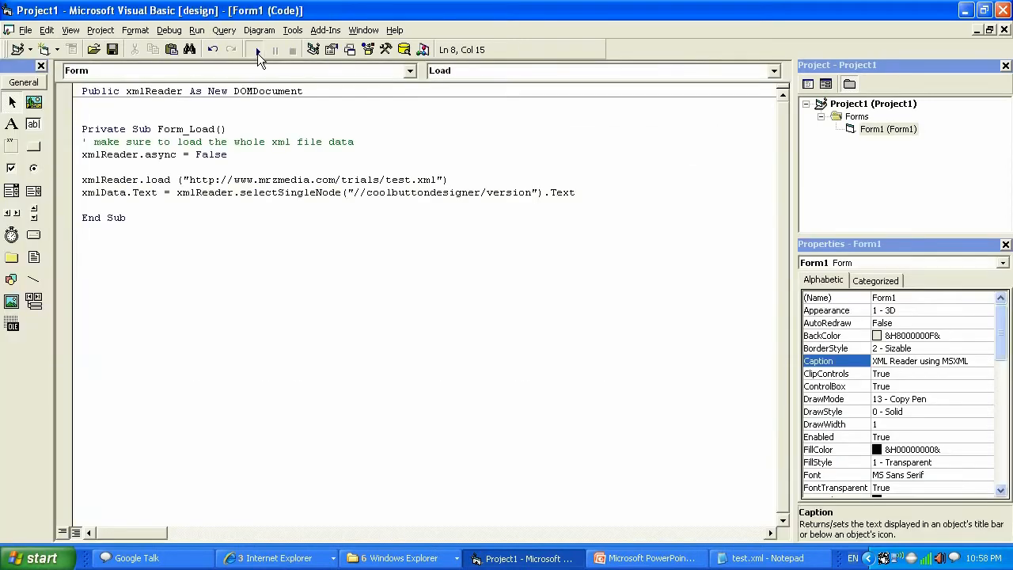
{"action": "left_click", "coordinate": [256, 49]}
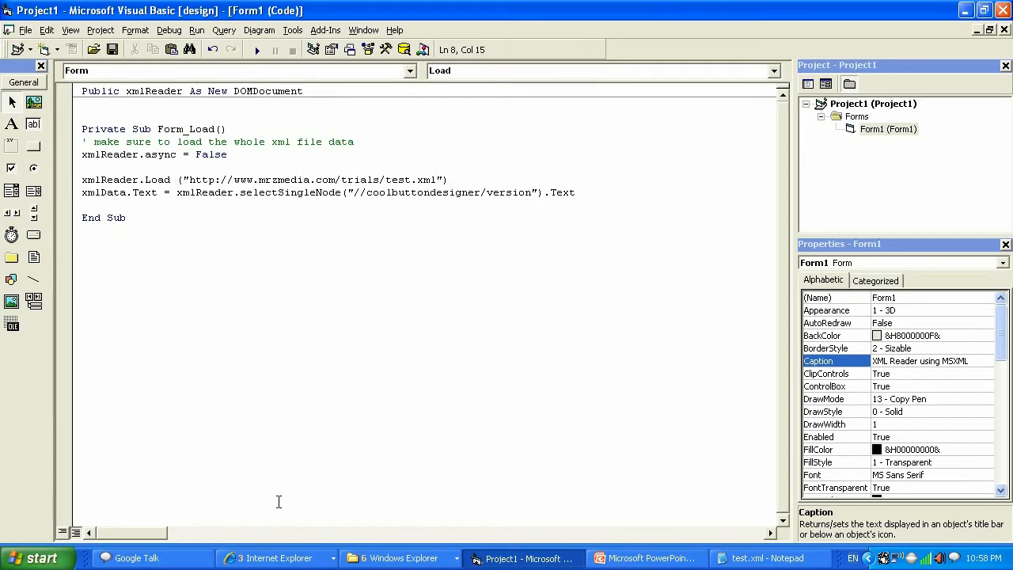
{"action": "type", "text": "("}
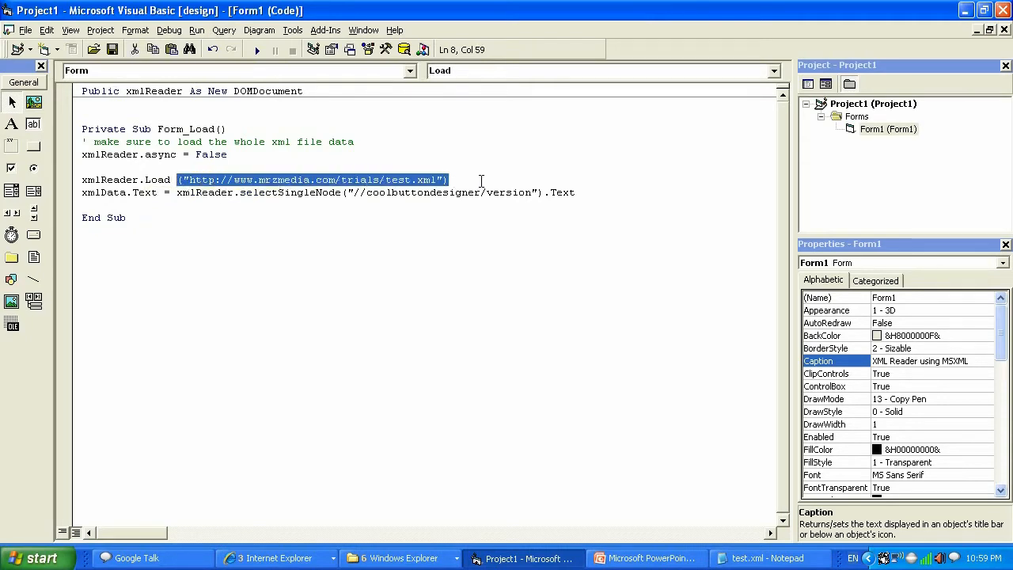
{"action": "mouse_move", "coordinate": [161, 209]}
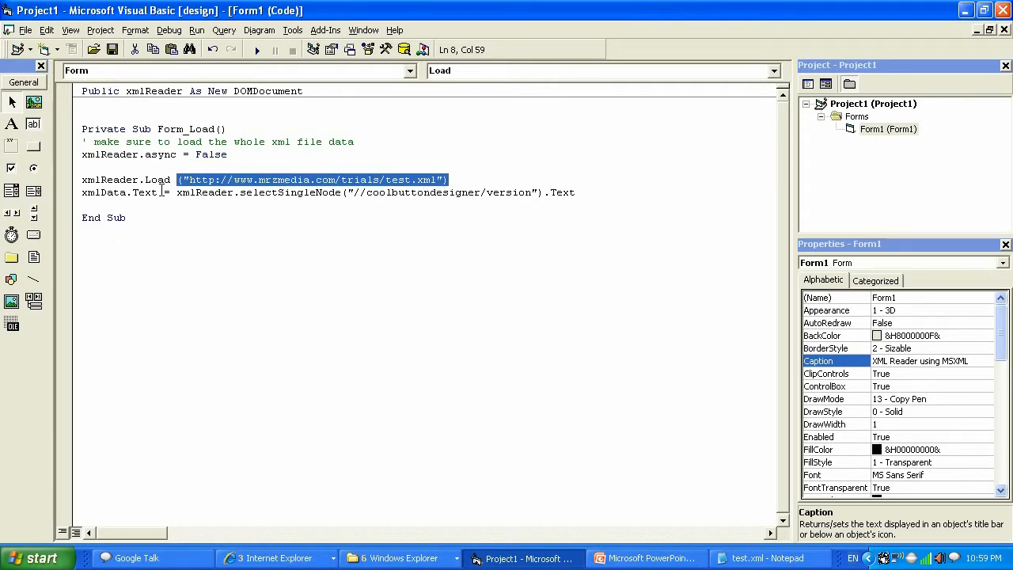
{"action": "left_click", "coordinate": [166, 193]}
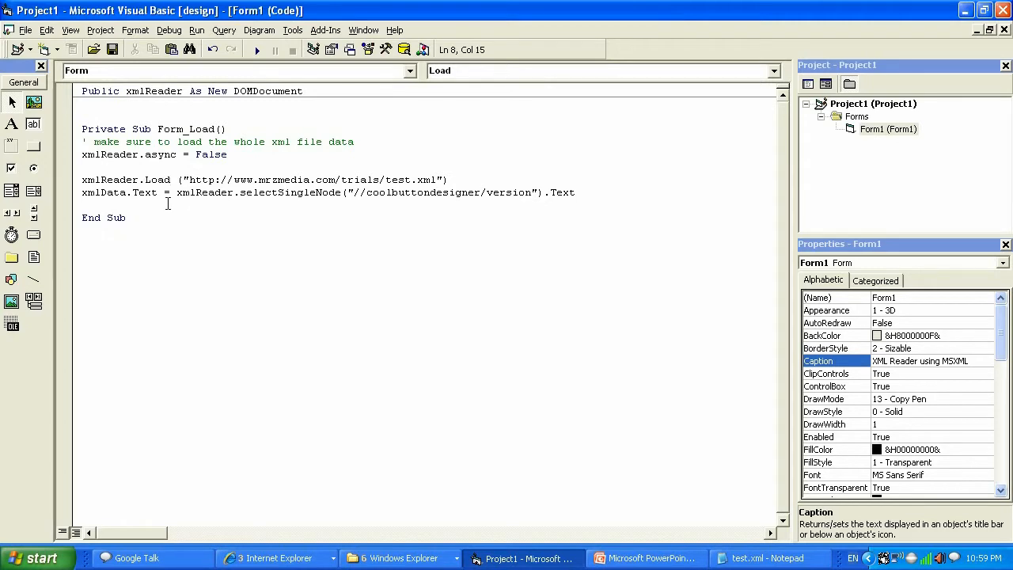
{"action": "mouse_move", "coordinate": [169, 206]}
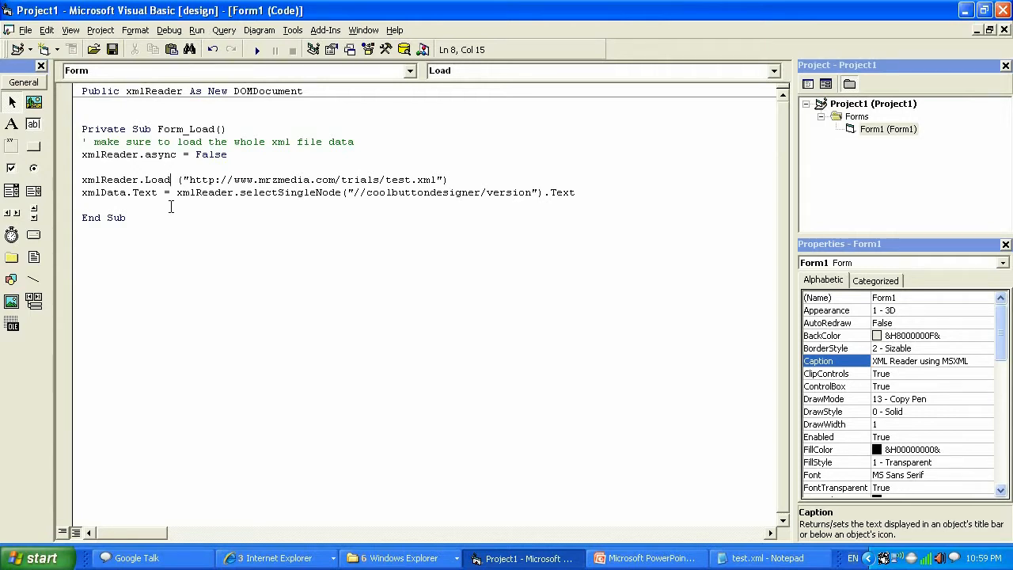
{"action": "left_click", "coordinate": [257, 49]}
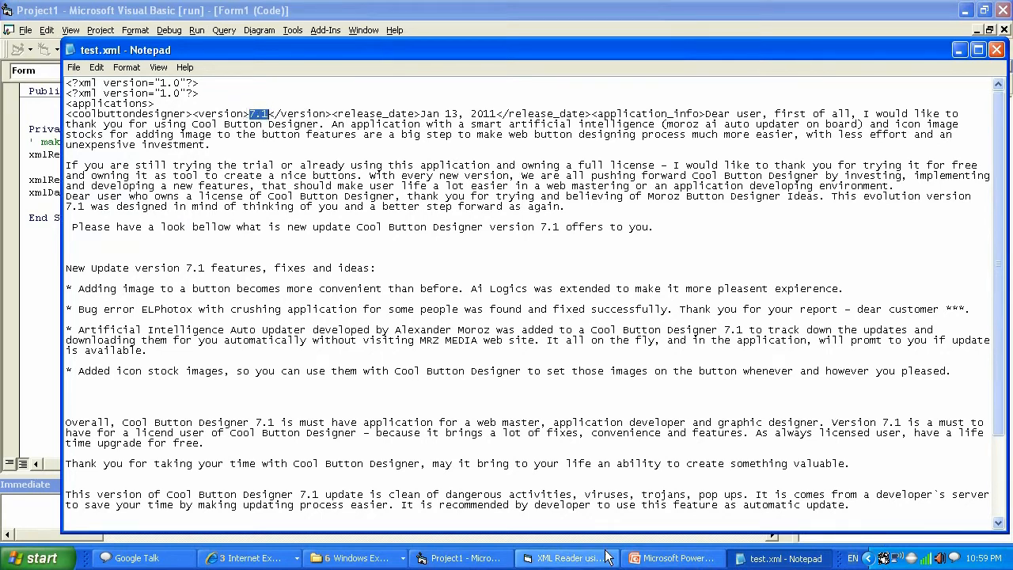
{"action": "left_click", "coordinate": [566, 556]}
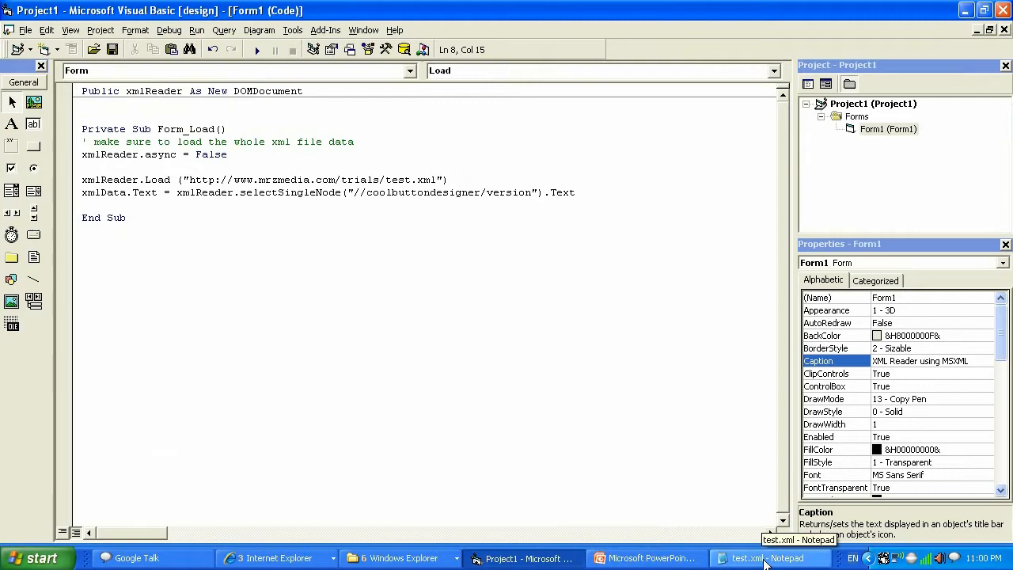
Step: Change the queried node from version to release_date, checking the tag name in test.xml
{"action": "left_click", "coordinate": [763, 557]}
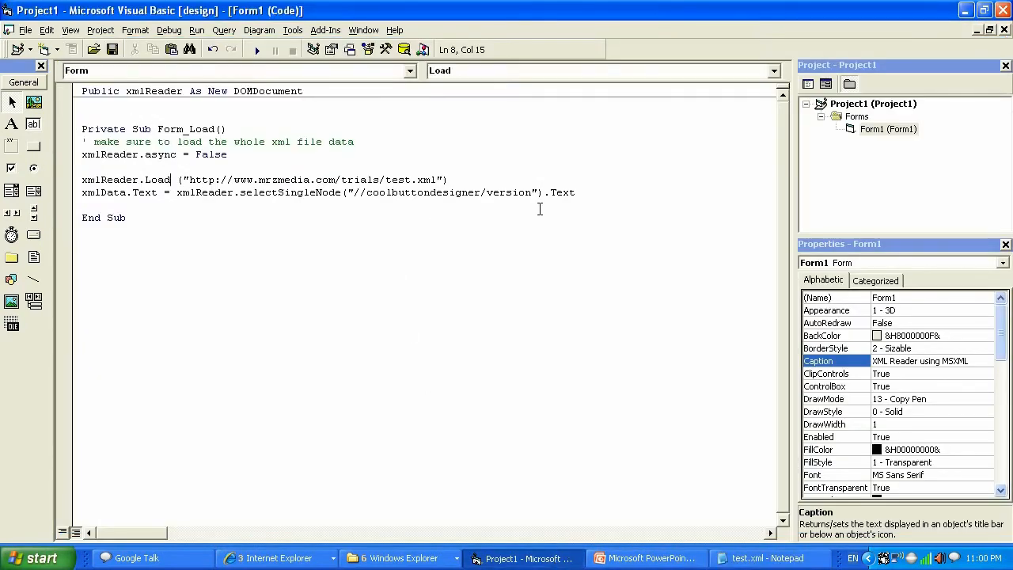
{"action": "double_click", "coordinate": [509, 193]}
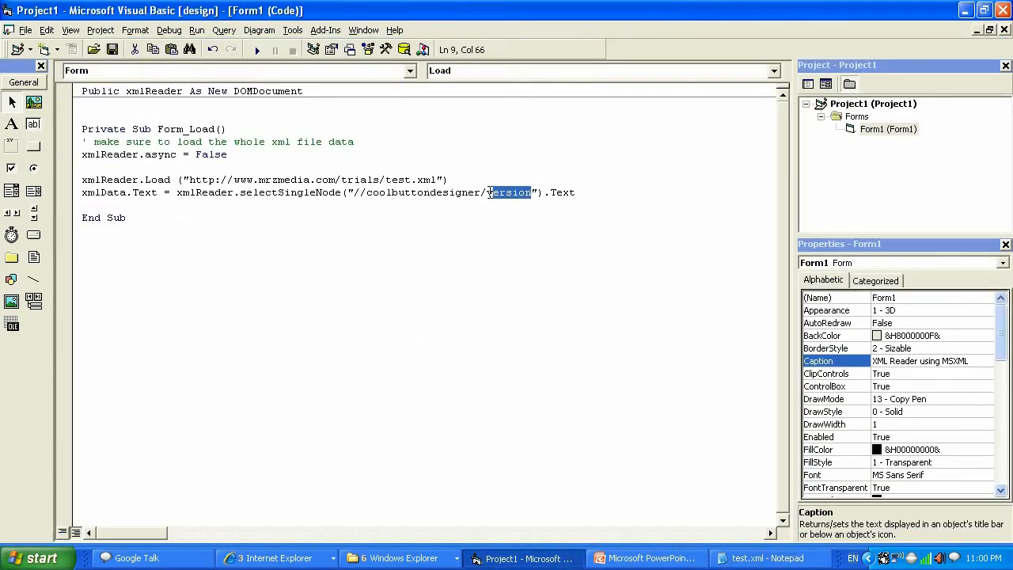
{"action": "type", "text": "release_date"}
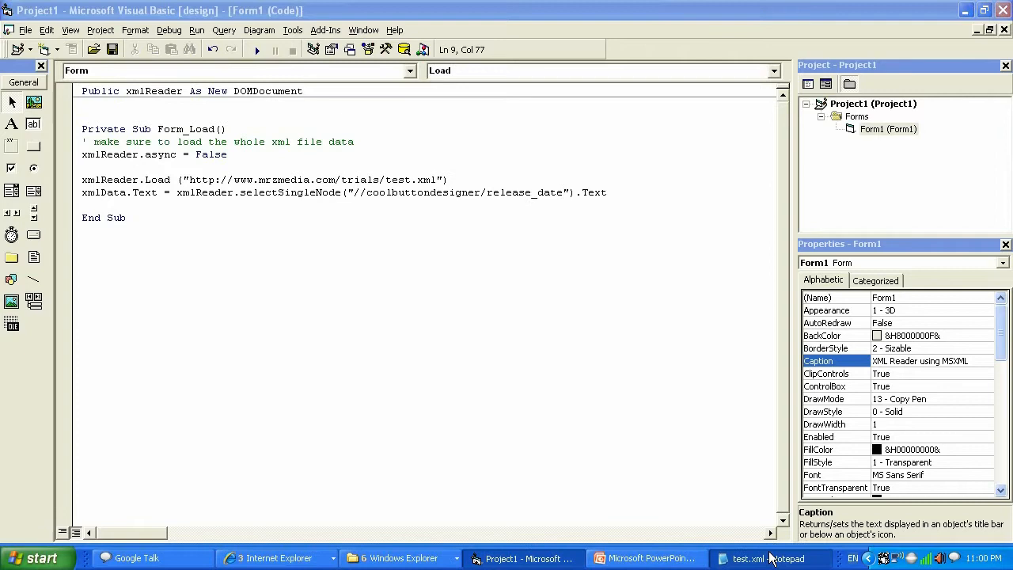
{"action": "left_click", "coordinate": [763, 557]}
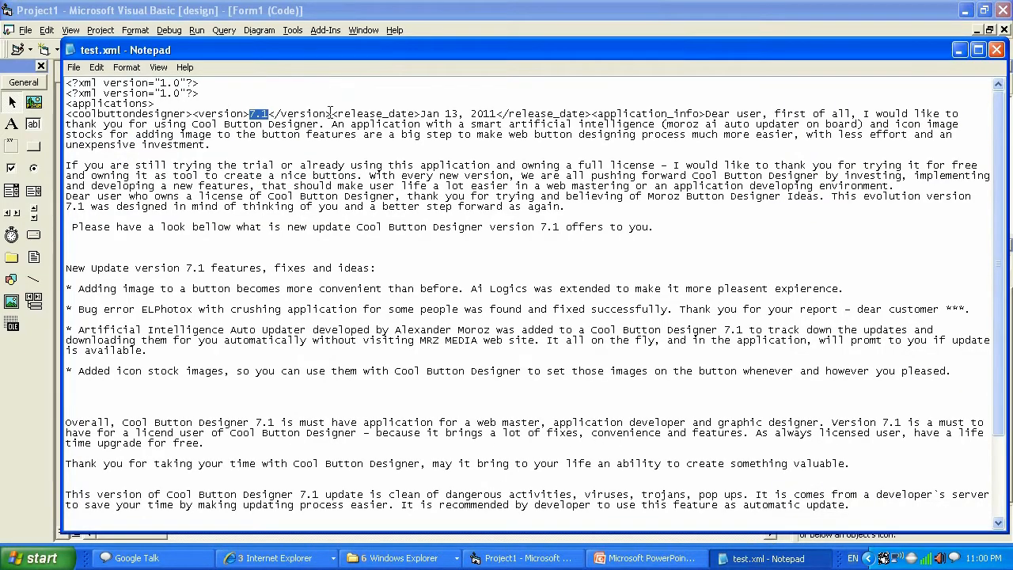
{"action": "double_click", "coordinate": [376, 114]}
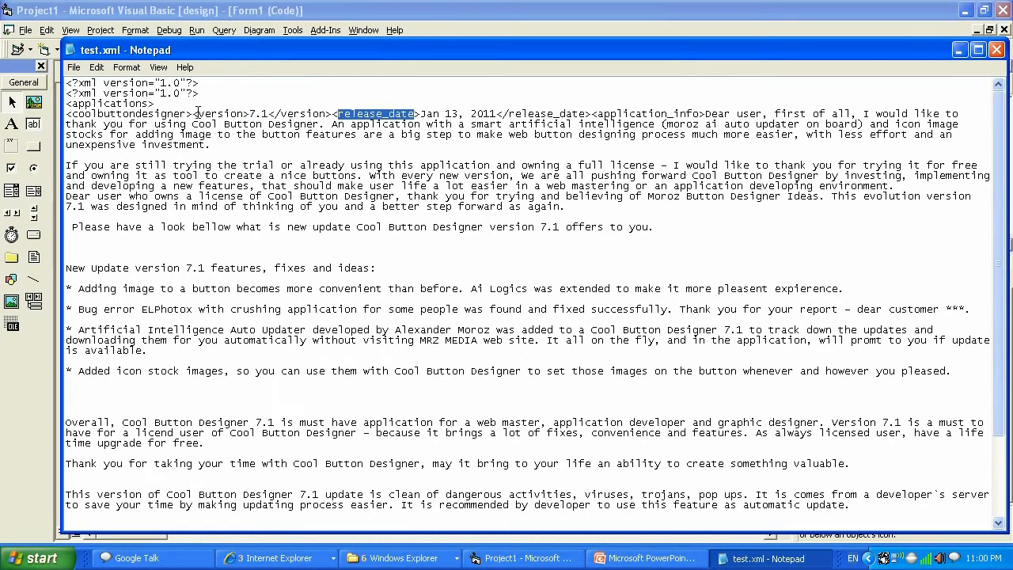
{"action": "double_click", "coordinate": [221, 114]}
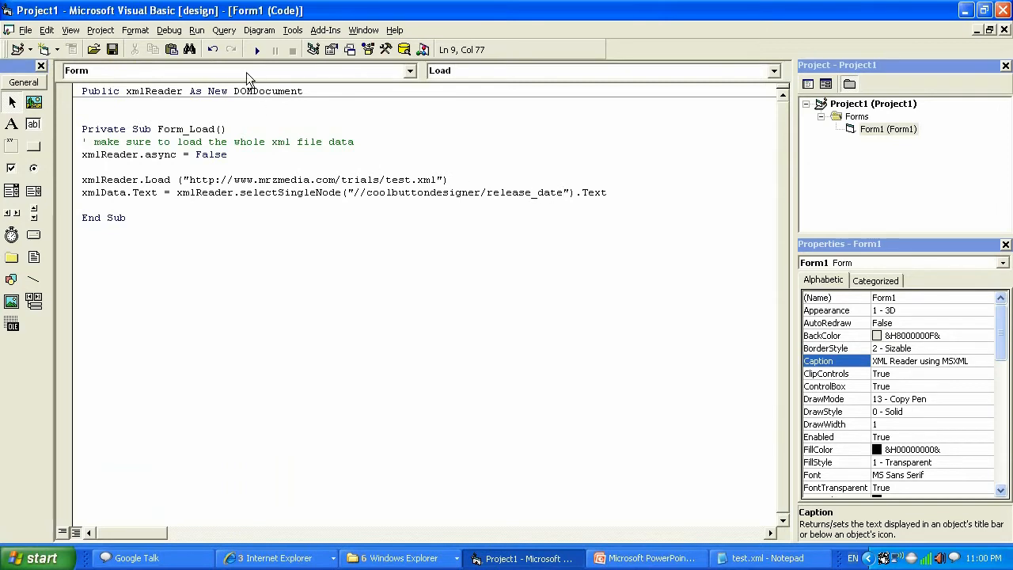
Step: Give the project a test run and end it back in design mode
{"action": "left_click", "coordinate": [256, 49]}
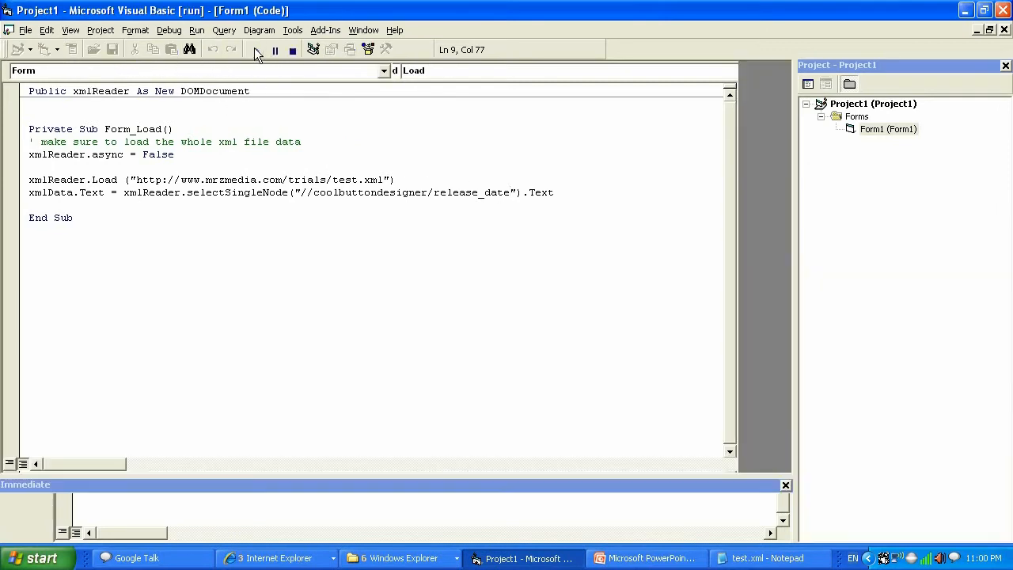
{"action": "left_click", "coordinate": [254, 49]}
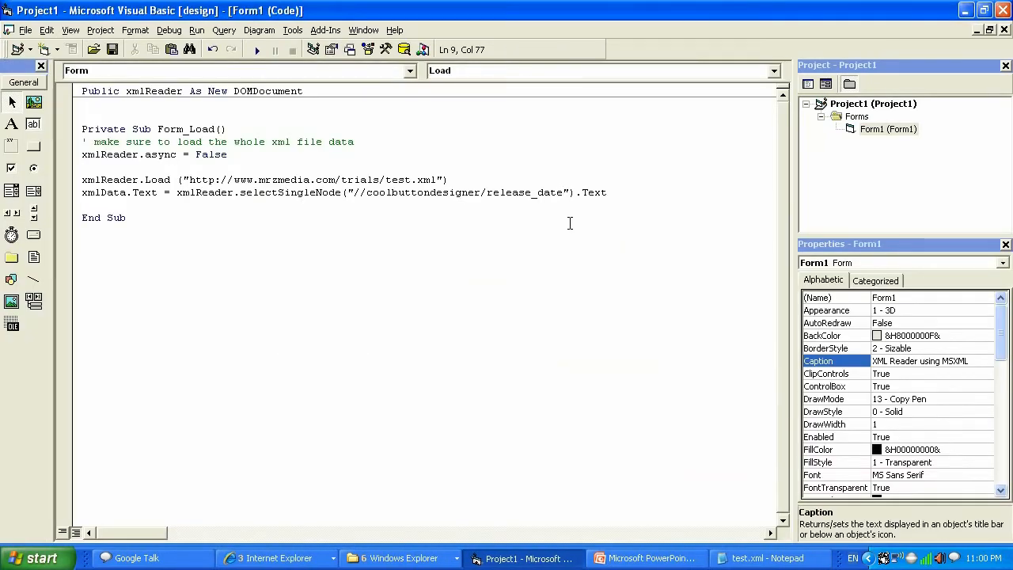
{"action": "mouse_move", "coordinate": [545, 224]}
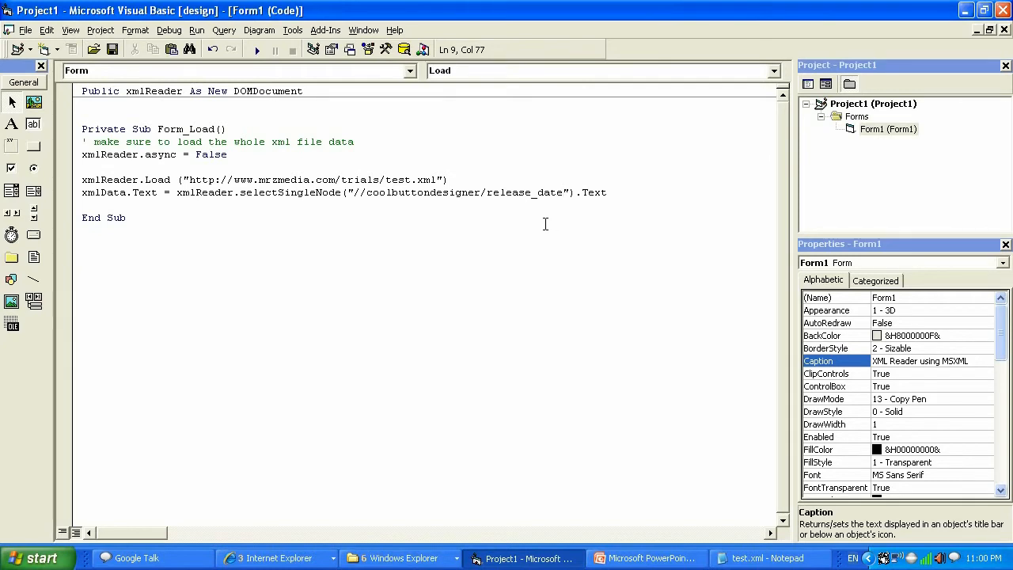
{"action": "mouse_move", "coordinate": [620, 224]}
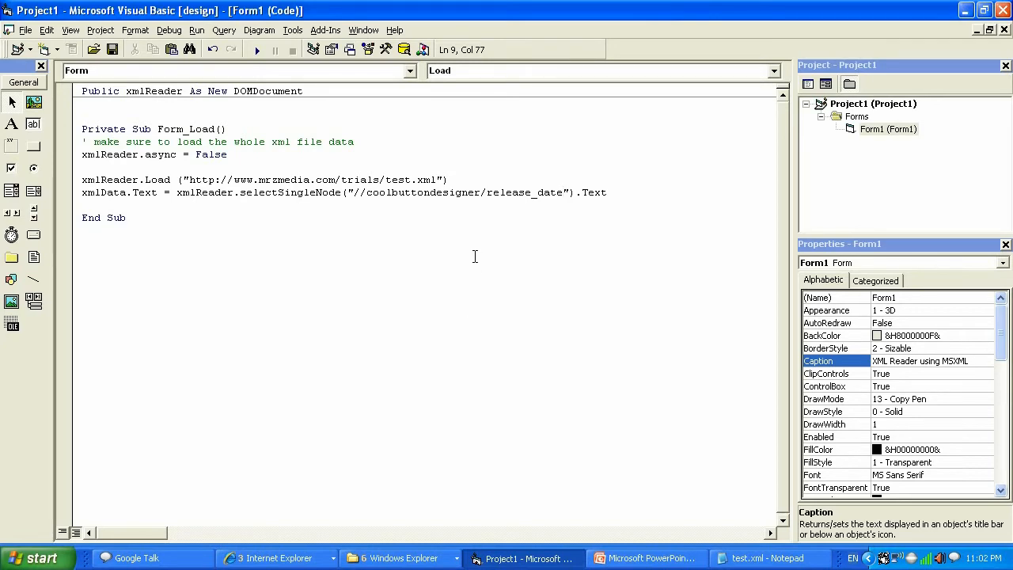
{"action": "mouse_move", "coordinate": [129, 198]}
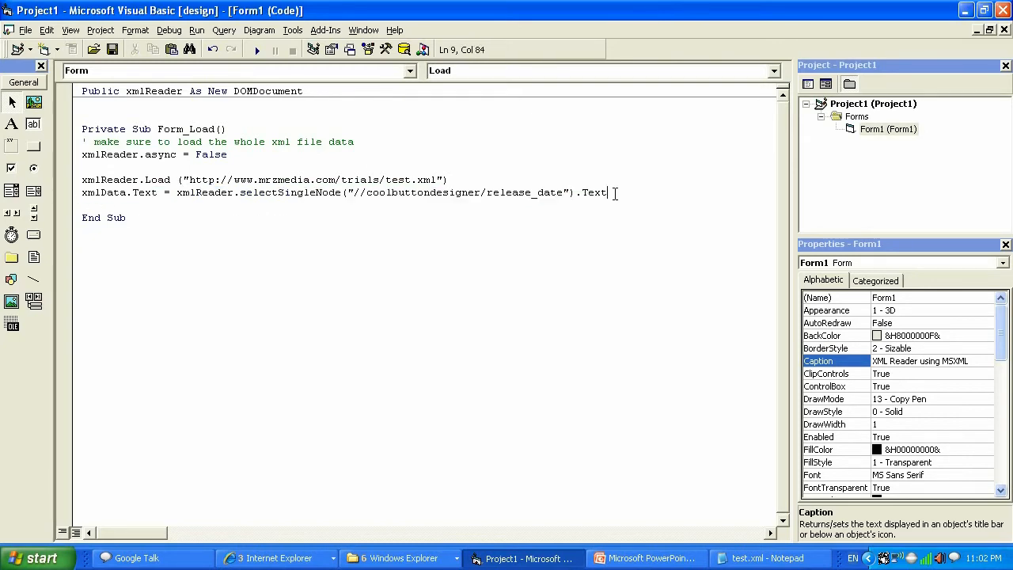
Step: Change the release_date query line to end with .xml instead of .Text
{"action": "double_click", "coordinate": [591, 193]}
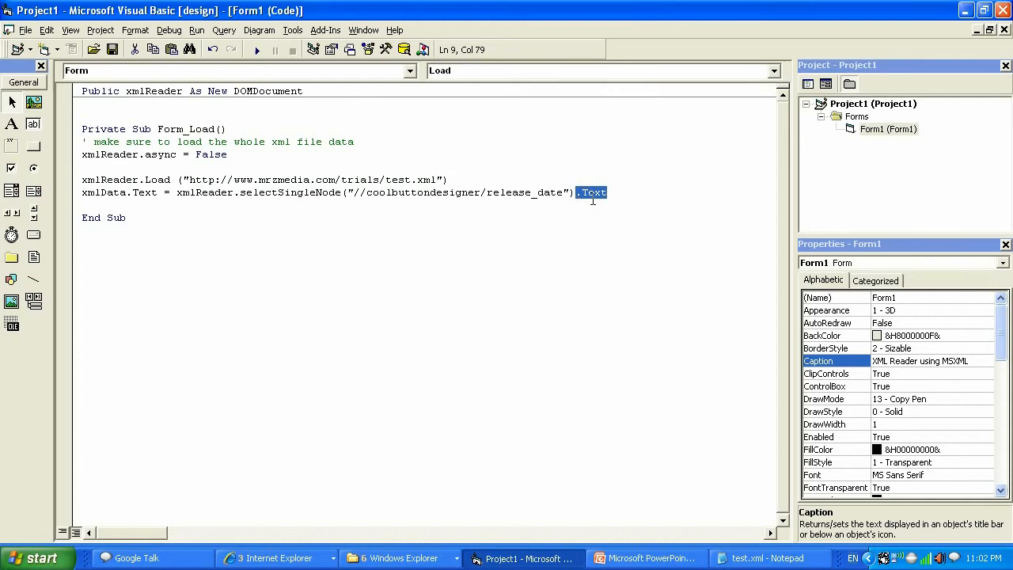
{"action": "type", "text": "x"}
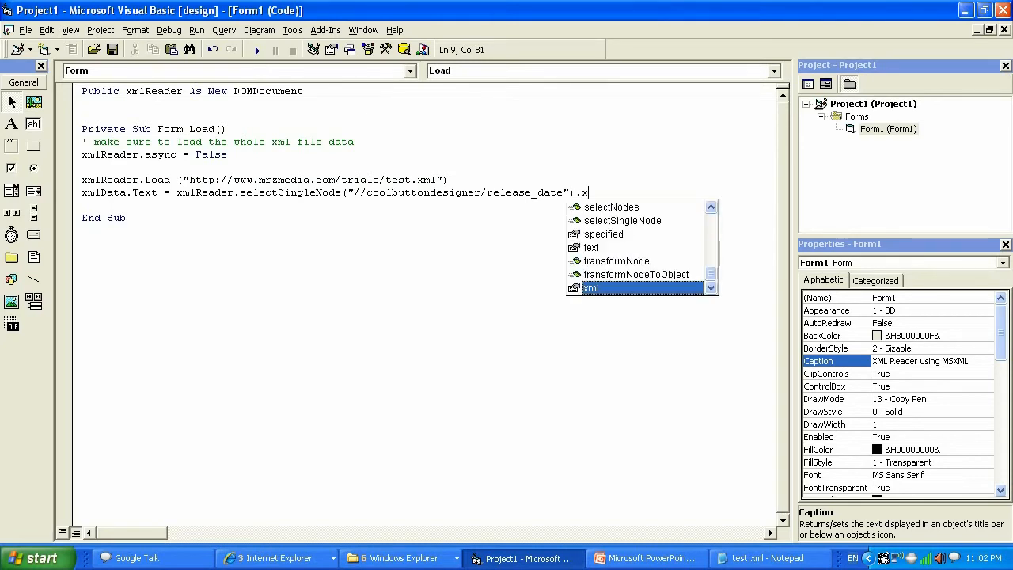
{"action": "type", "text": "ml"}
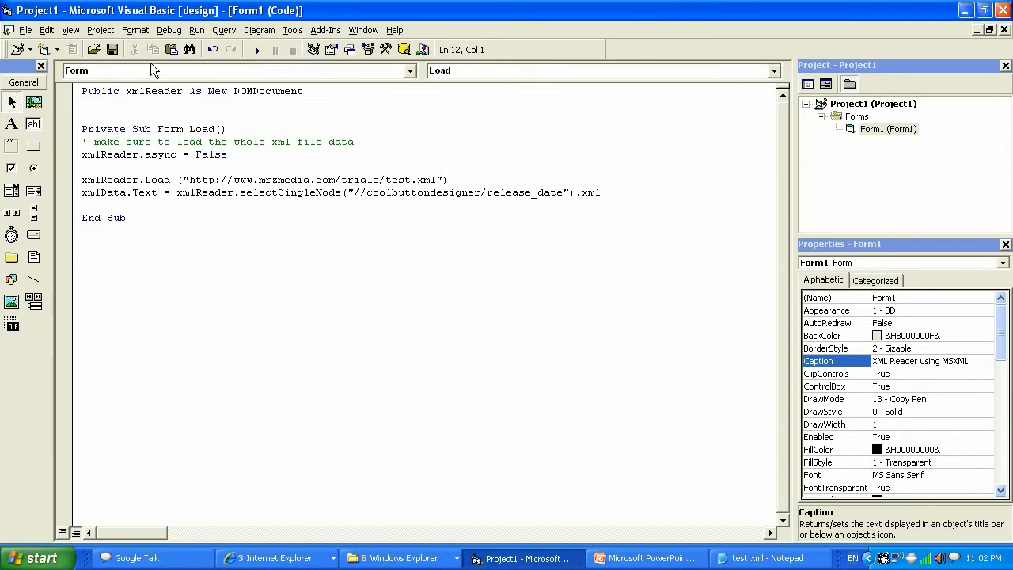
Step: Run once with the xml property, then restore the query line to read .Text
{"action": "left_click", "coordinate": [256, 49]}
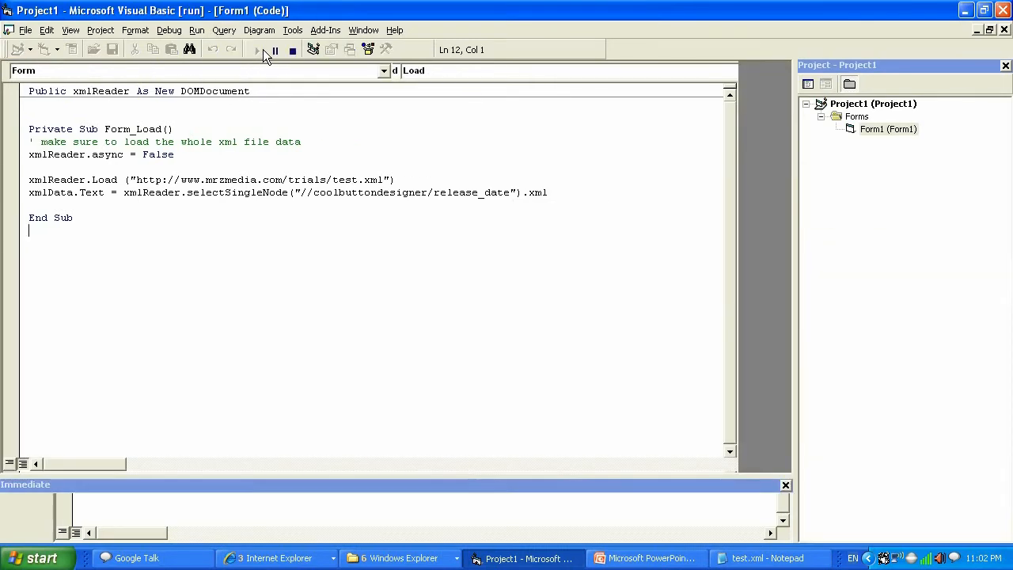
{"action": "left_click", "coordinate": [256, 49]}
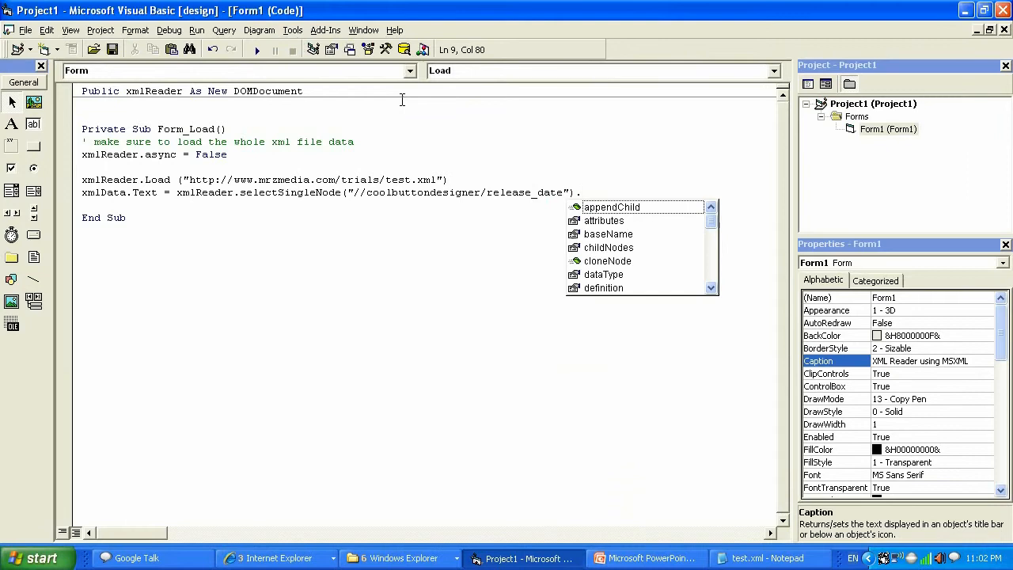
{"action": "type", "text": "tex"}
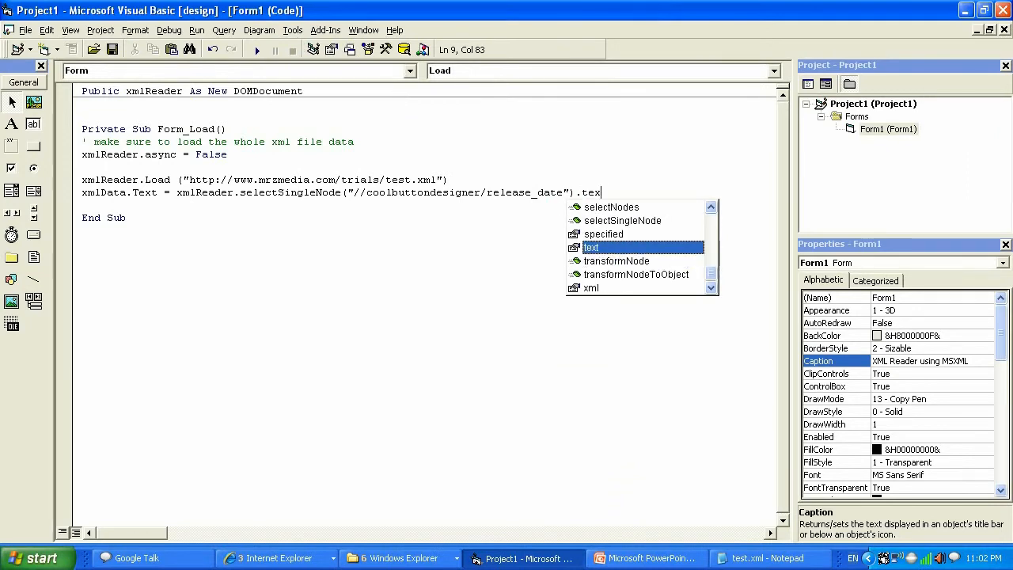
{"action": "type", "text": "t"}
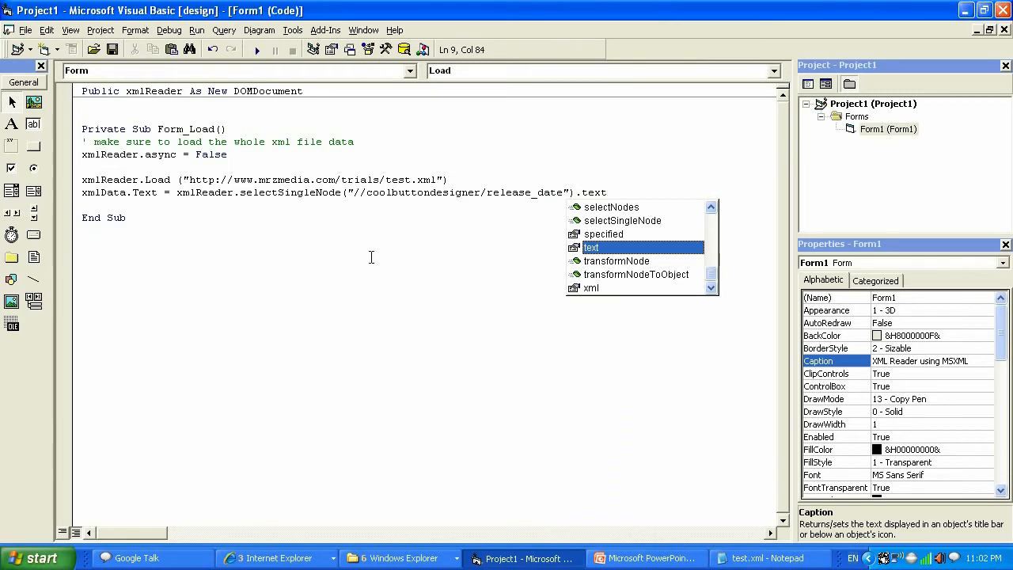
Step: Run the form so it shows Jan 13, 2011, then close it
{"action": "left_click", "coordinate": [254, 49]}
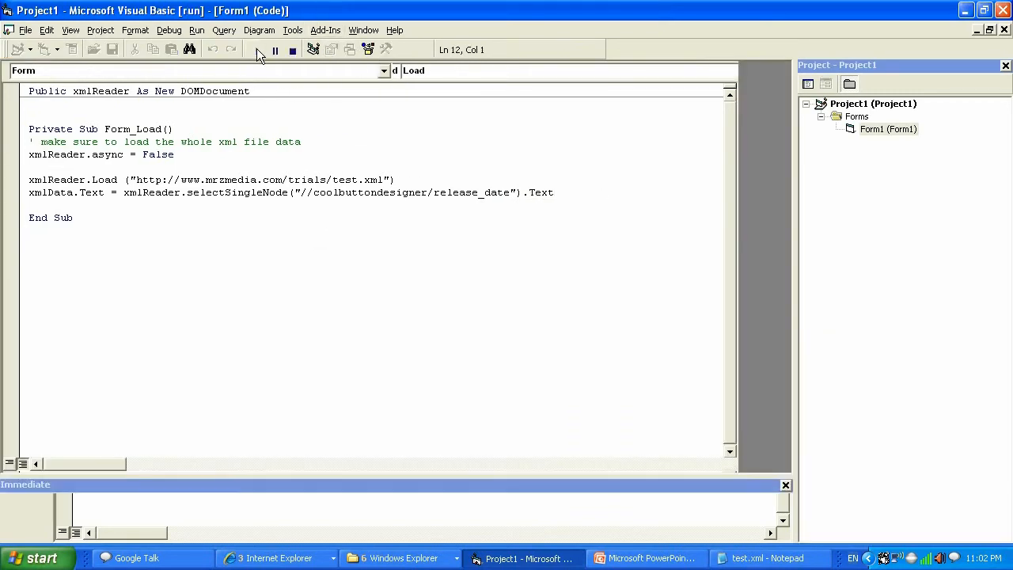
{"action": "left_click", "coordinate": [256, 49]}
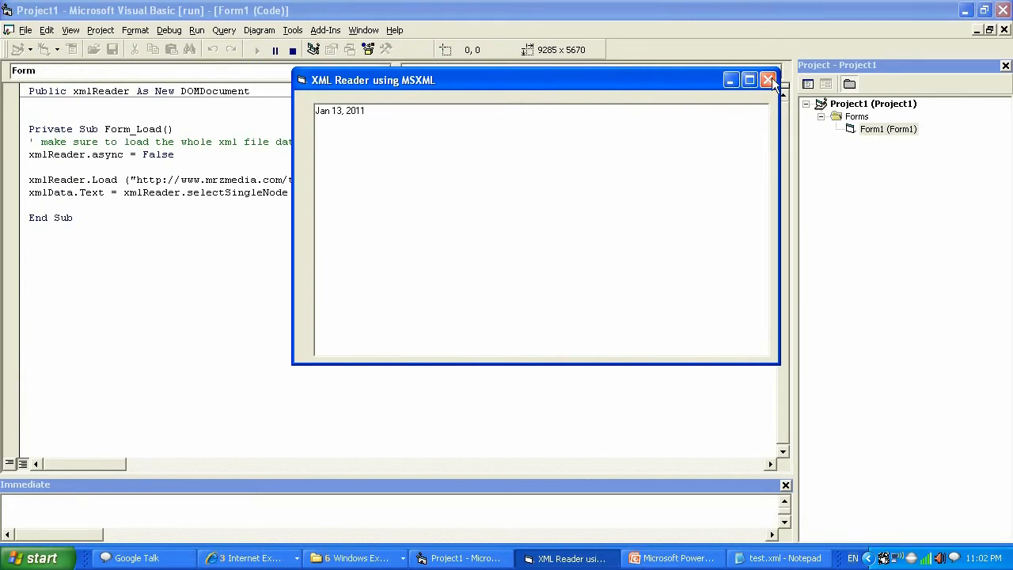
{"action": "left_click", "coordinate": [766, 79]}
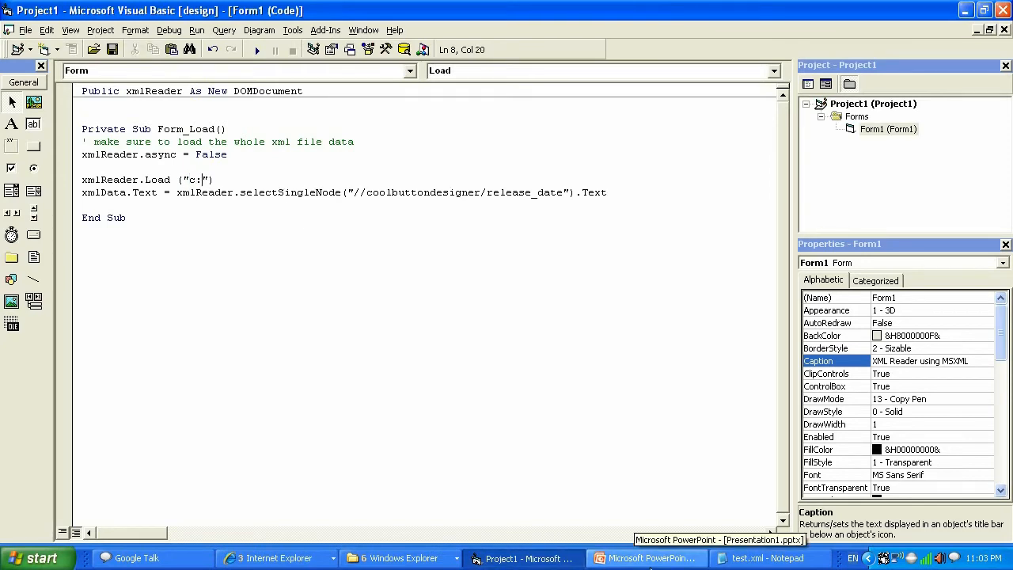
{"action": "type", "text": "xml"}
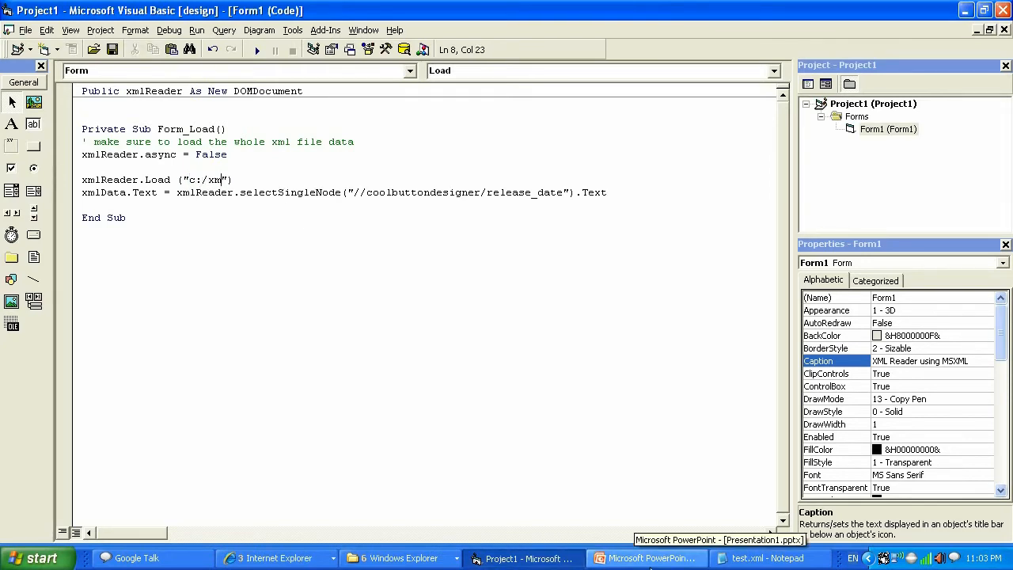
{"action": "type", "text": "file"}
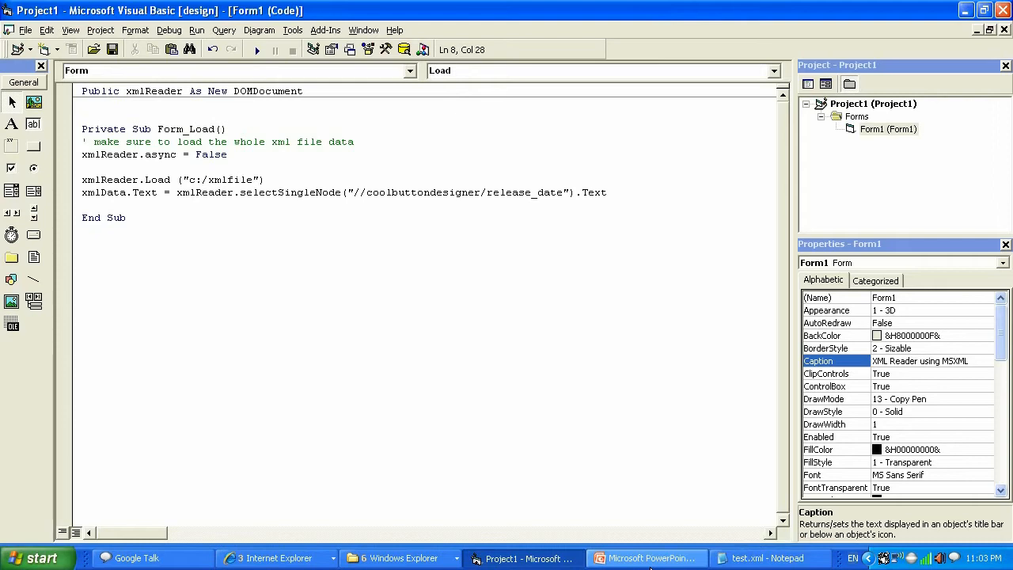
{"action": "type", "text": ".xml"}
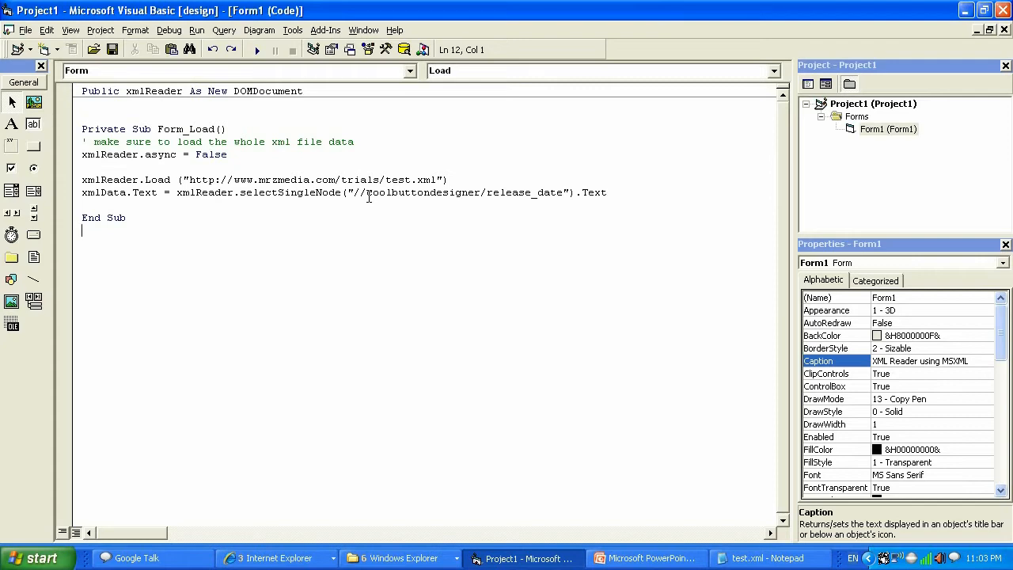
{"action": "mouse_move", "coordinate": [668, 187]}
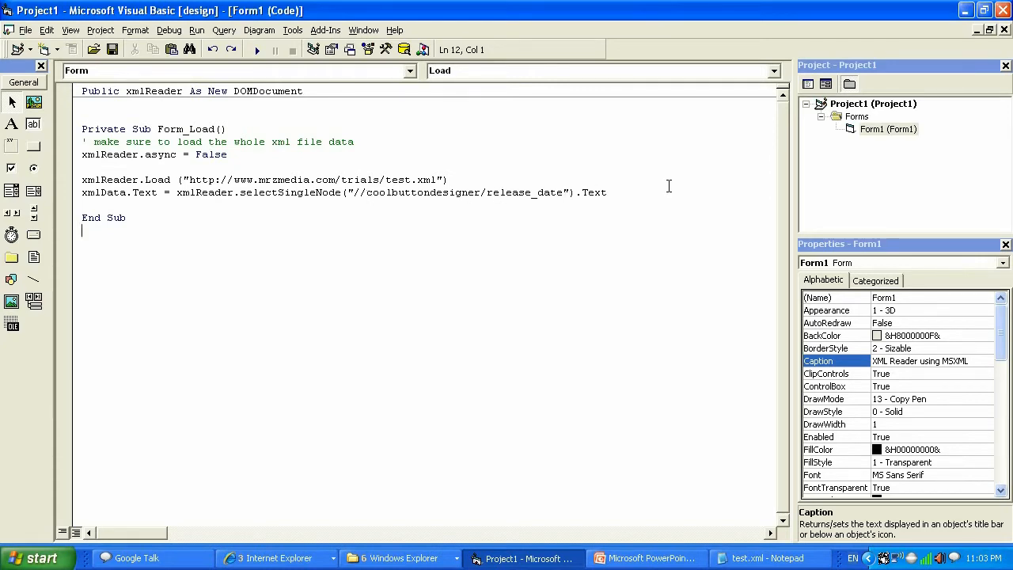
Step: Switch the query to .xml and declare a second DOMDocument named xmlDataTransfer
{"action": "double_click", "coordinate": [593, 193]}
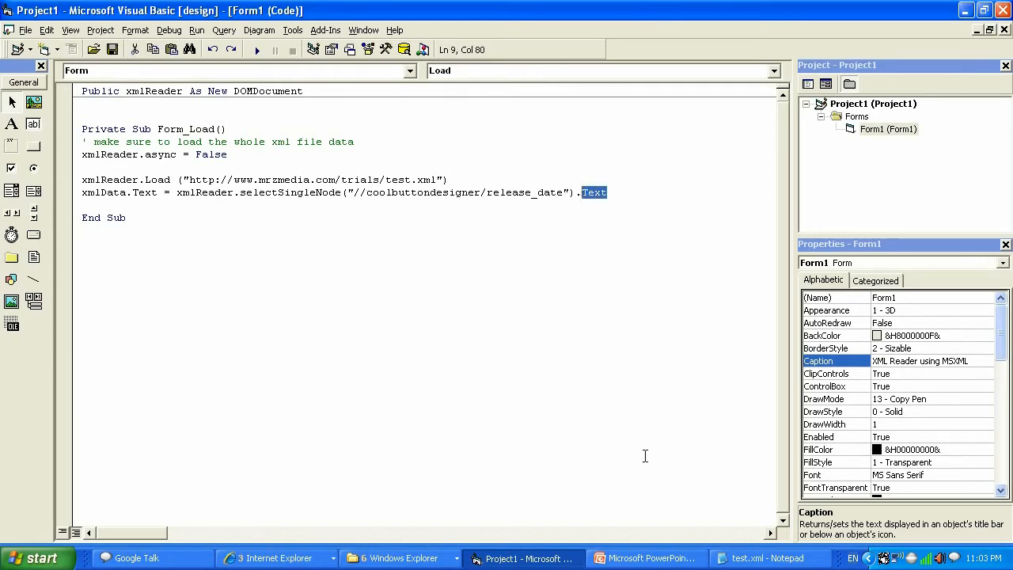
{"action": "type", "text": "xml"}
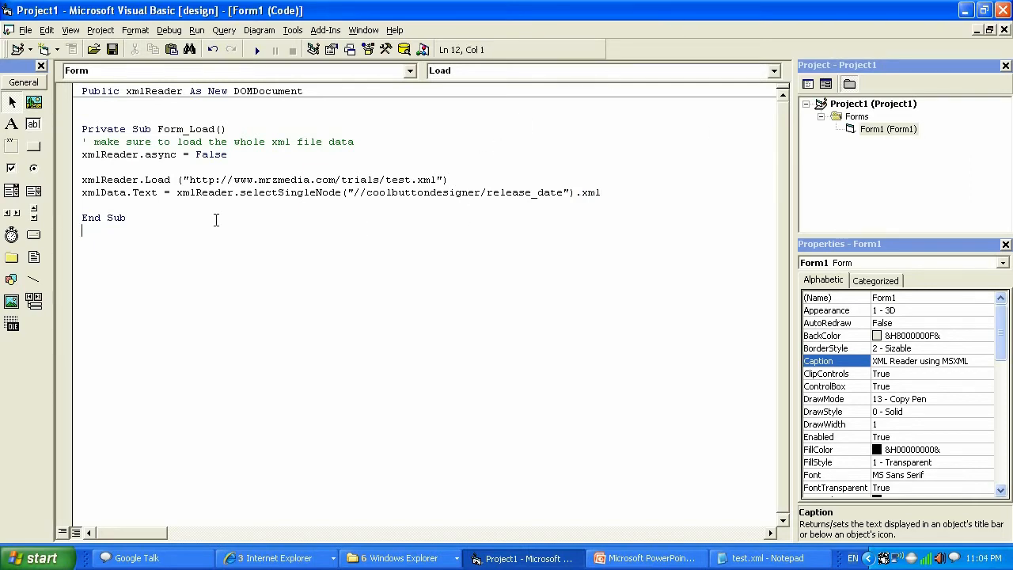
{"action": "double_click", "coordinate": [276, 91]}
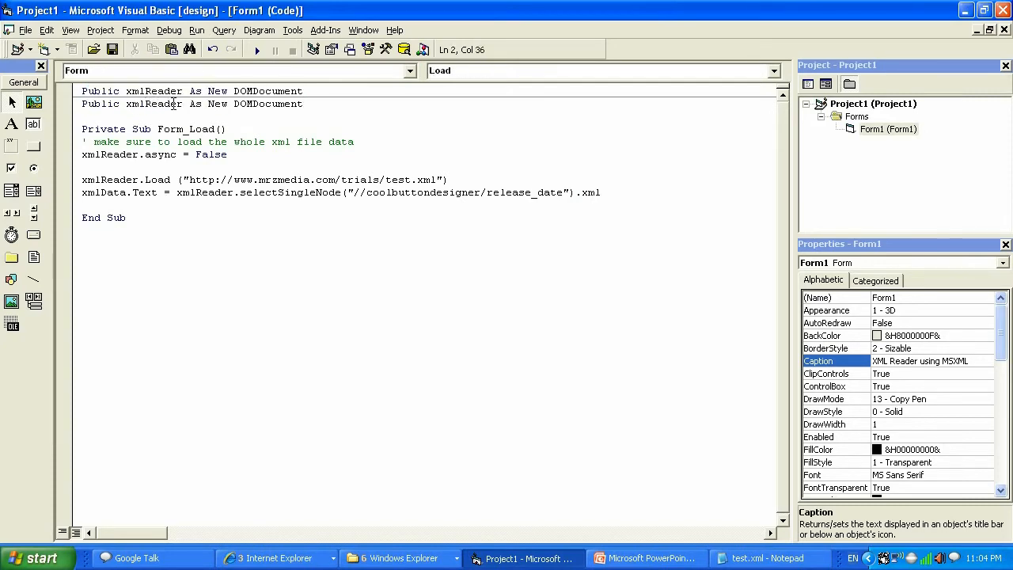
{"action": "double_click", "coordinate": [155, 105]}
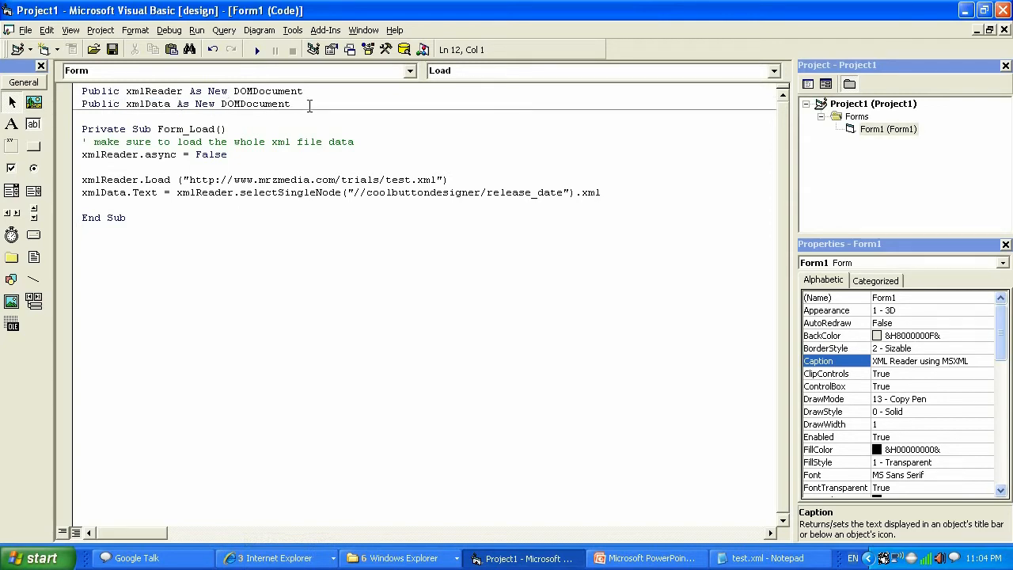
{"action": "double_click", "coordinate": [253, 104]}
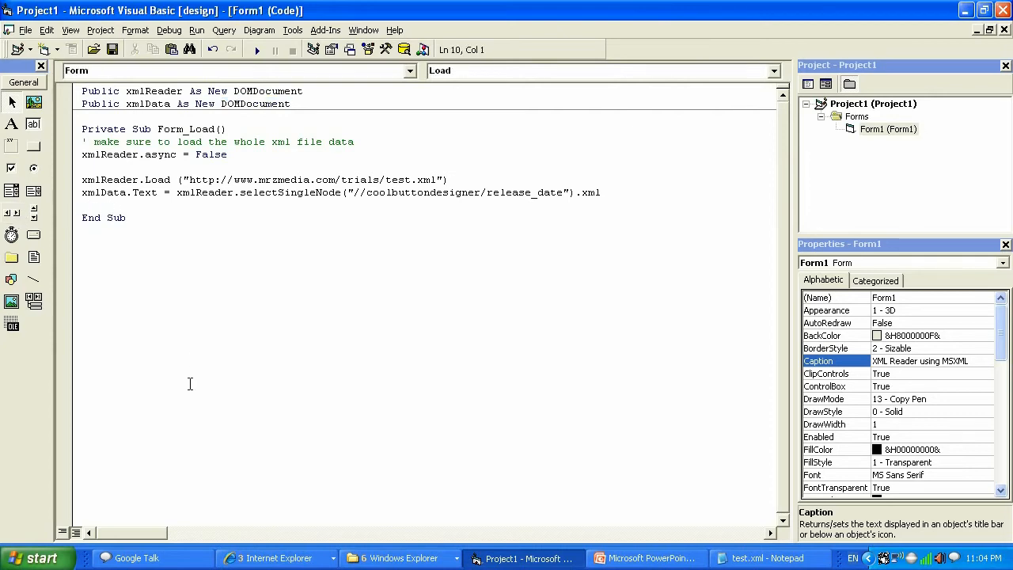
{"action": "type", "text": "xmlData"}
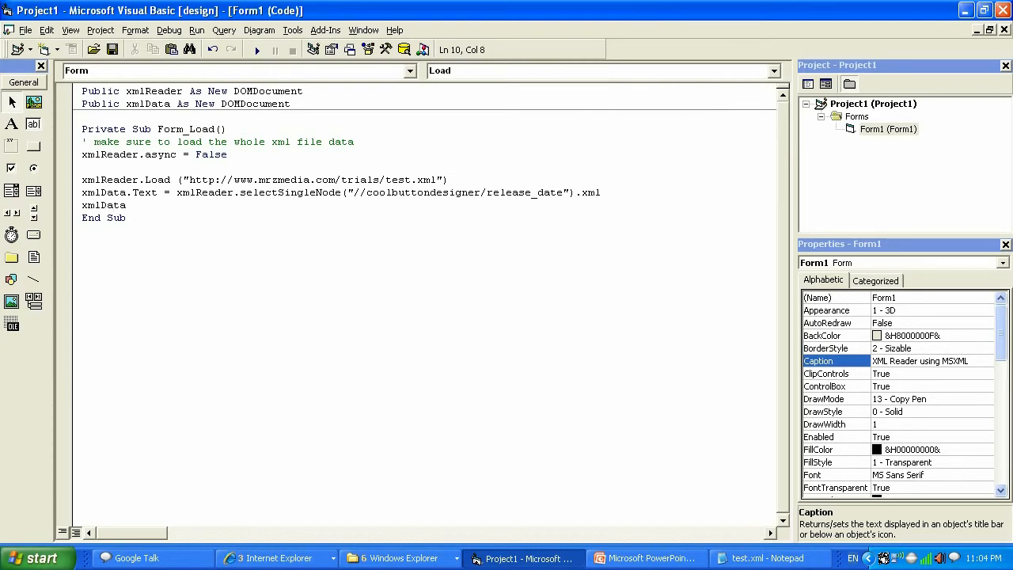
{"action": "left_click", "coordinate": [176, 104]}
{"action": "type", "text": "T"}
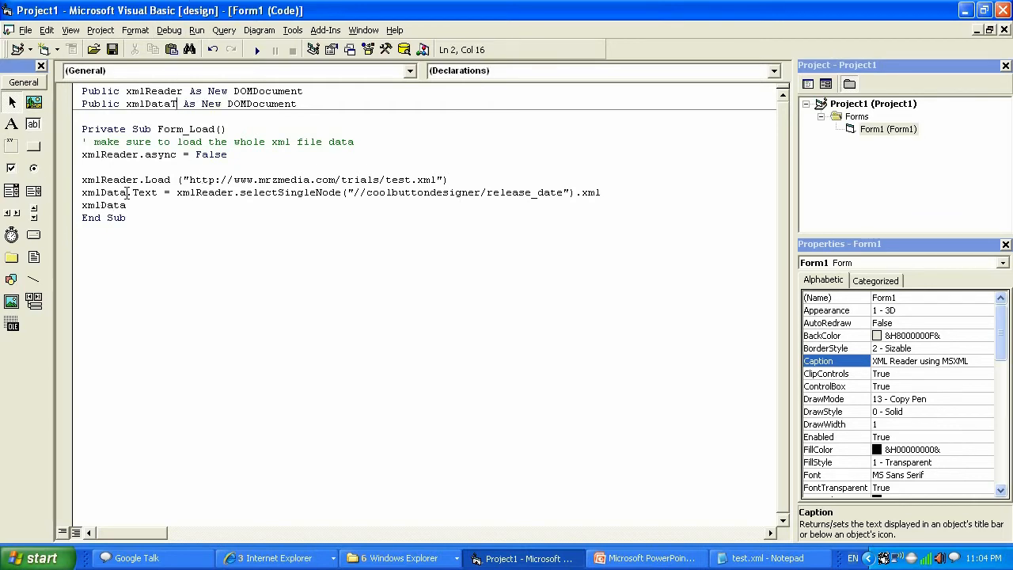
{"action": "type", "text": "rans"}
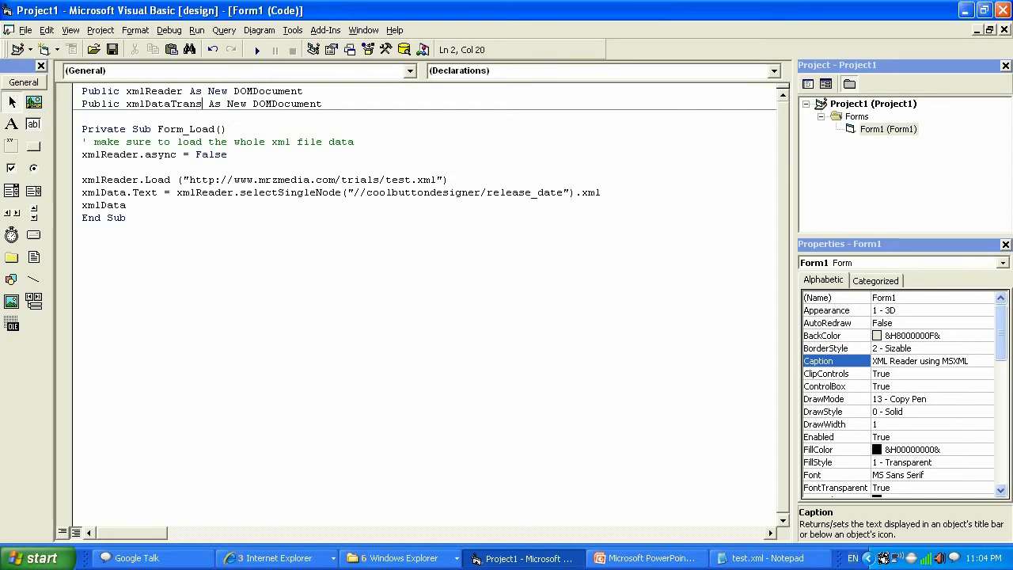
{"action": "type", "text": "fer"}
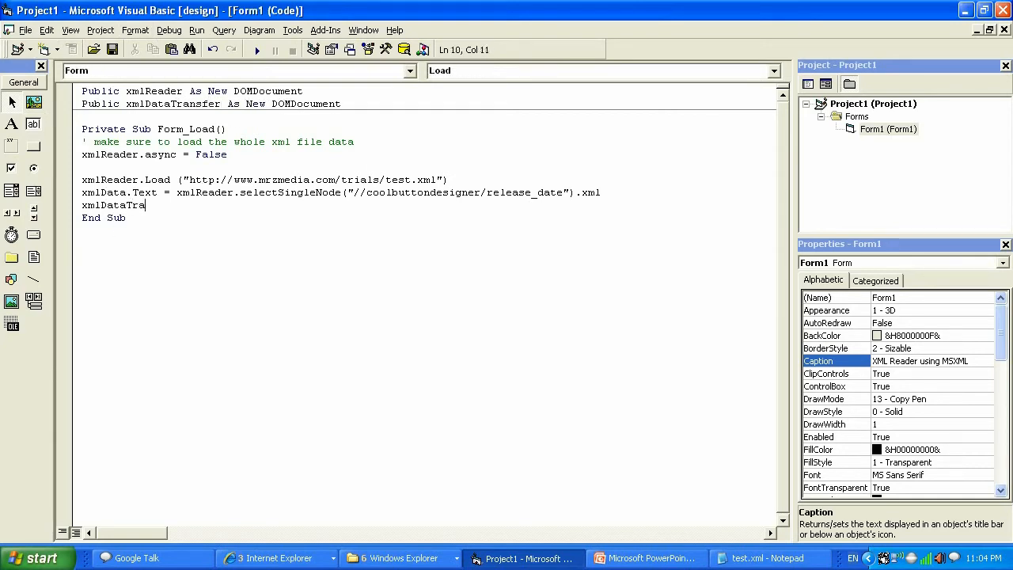
Step: Begin a new Form_Load line xmlDataTransfer.loadXML= for the second document
{"action": "type", "text": "nsfer"}
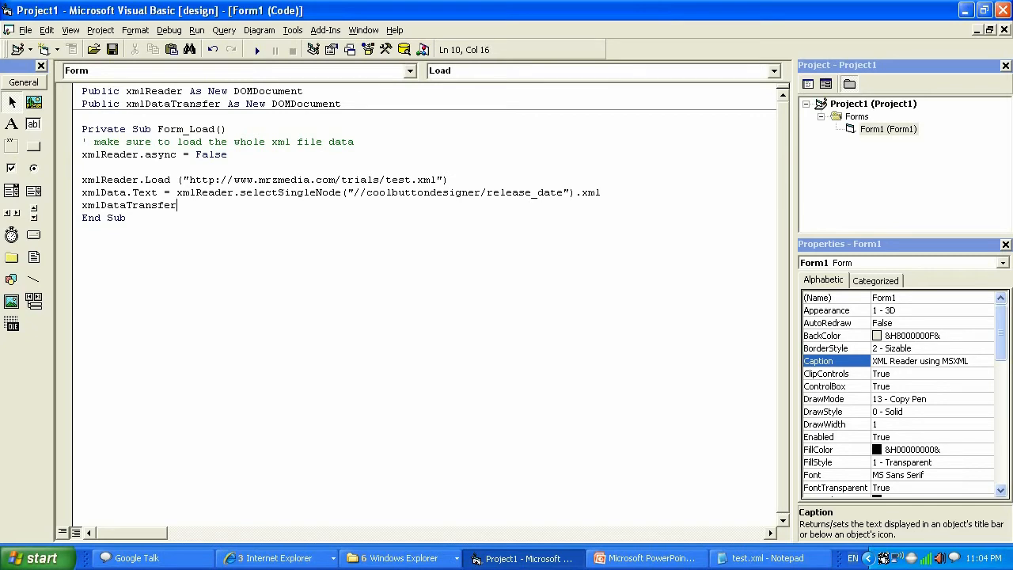
{"action": "type", "text": ".load"}
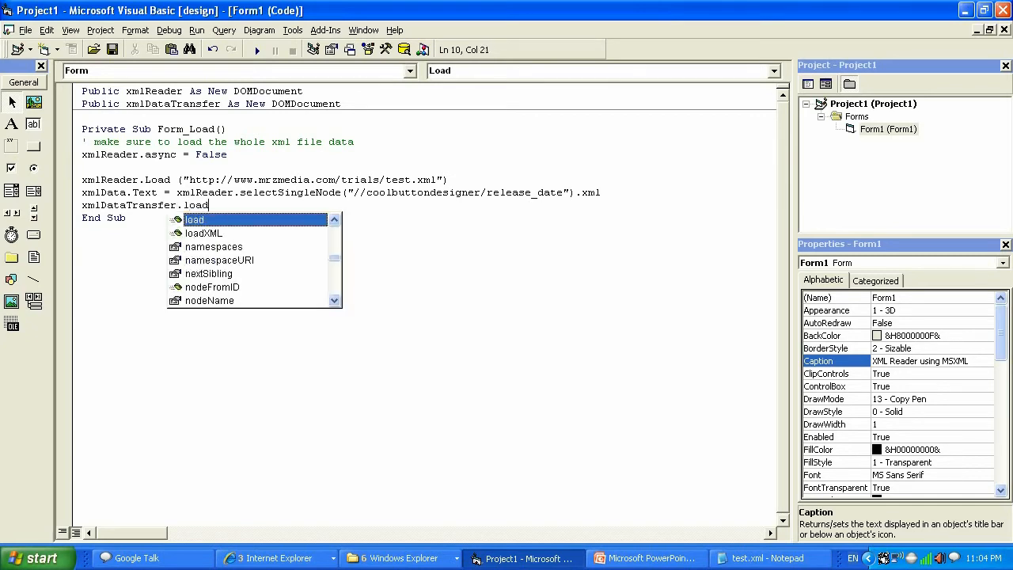
{"action": "type", "text": "xml"}
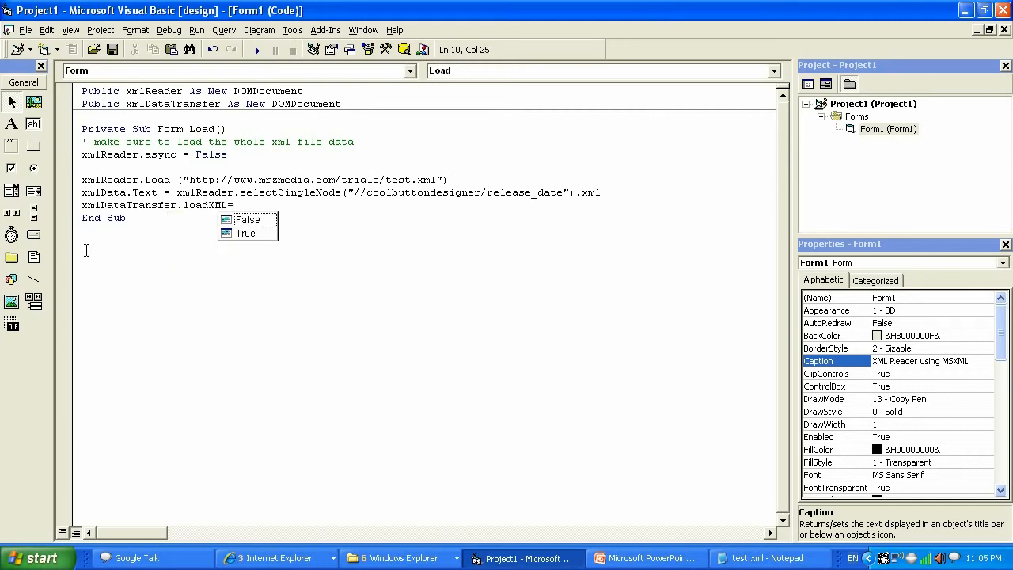
{"action": "type", "text": "x"}
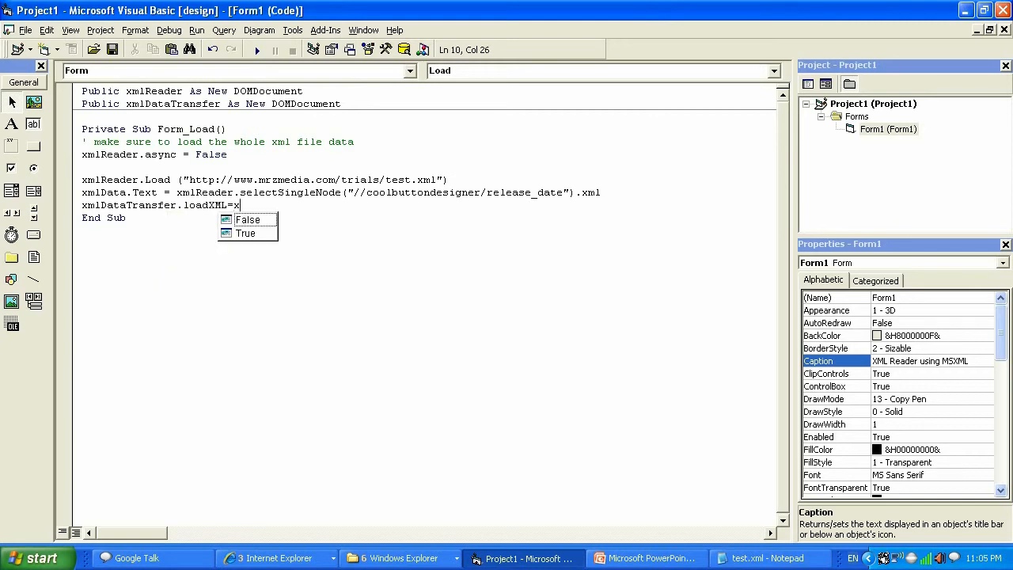
{"action": "key", "text": "Backspace"}
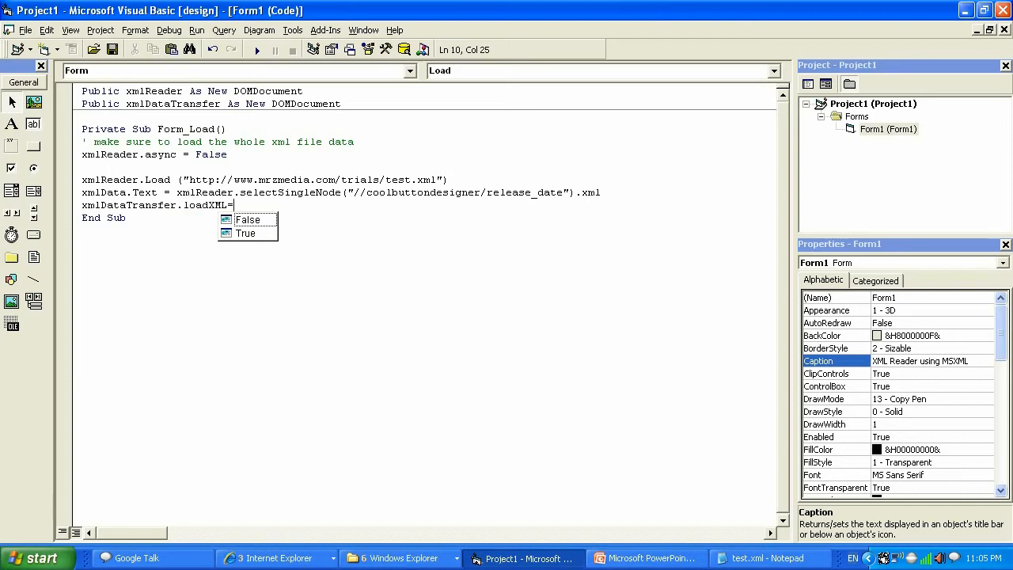
{"action": "mouse_move", "coordinate": [602, 181]}
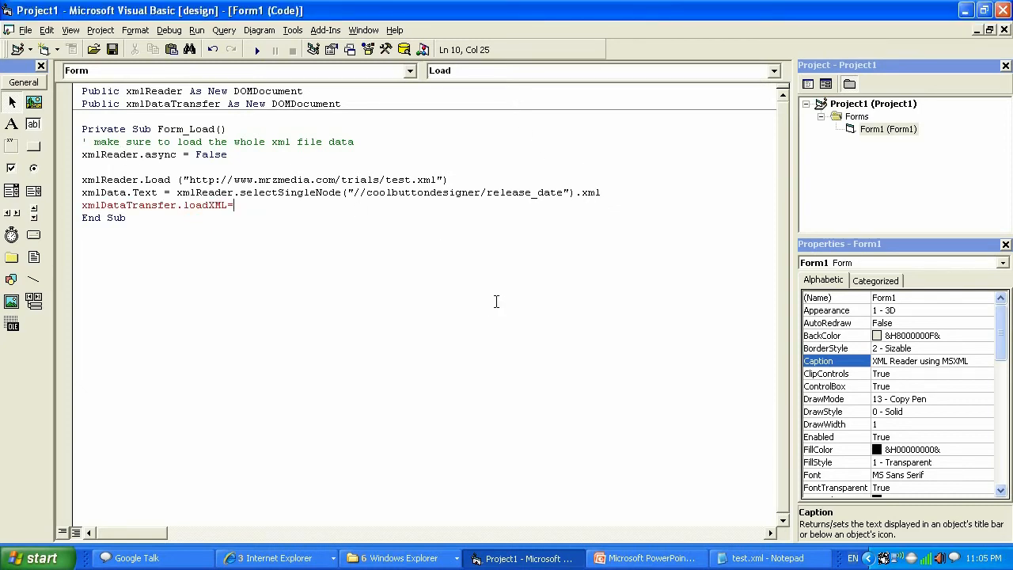
Step: Feed the release_date node's xml from xmlReader to xmlDataTransfer and set the text box from xmlDataTransfer.xml
{"action": "left_click_drag", "start_coordinate": [203, 194], "coordinate": [600, 193]}
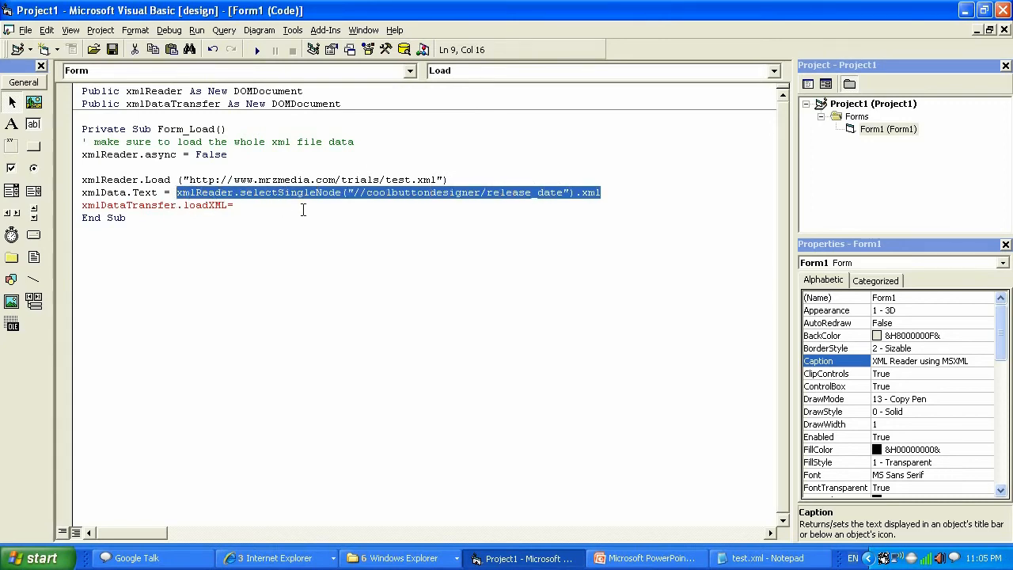
{"action": "type", "text": "xmlReader.selectSingleNode(\"//coolbuttondesigner/release_date\").xml"}
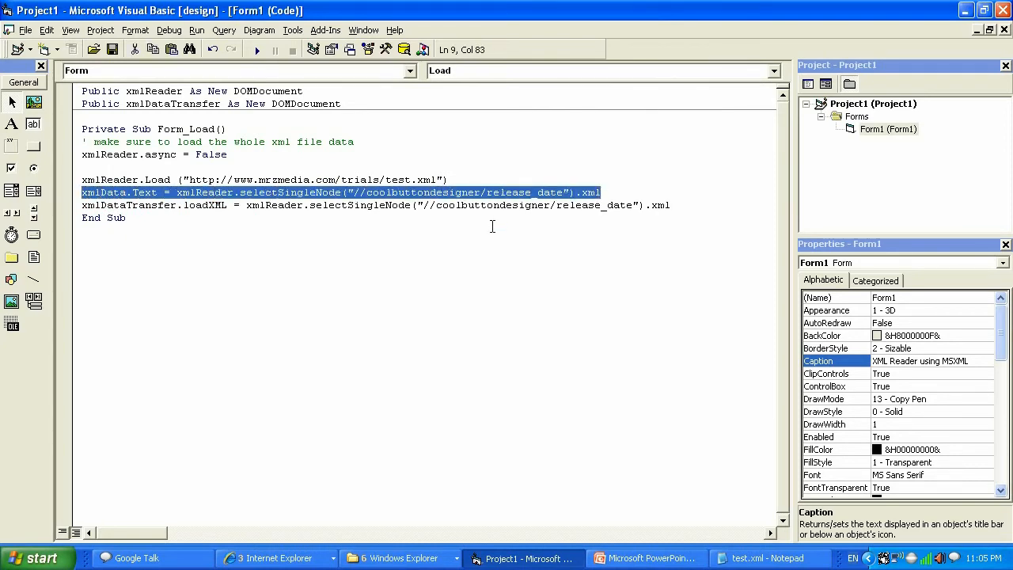
{"action": "key", "text": "Delete"}
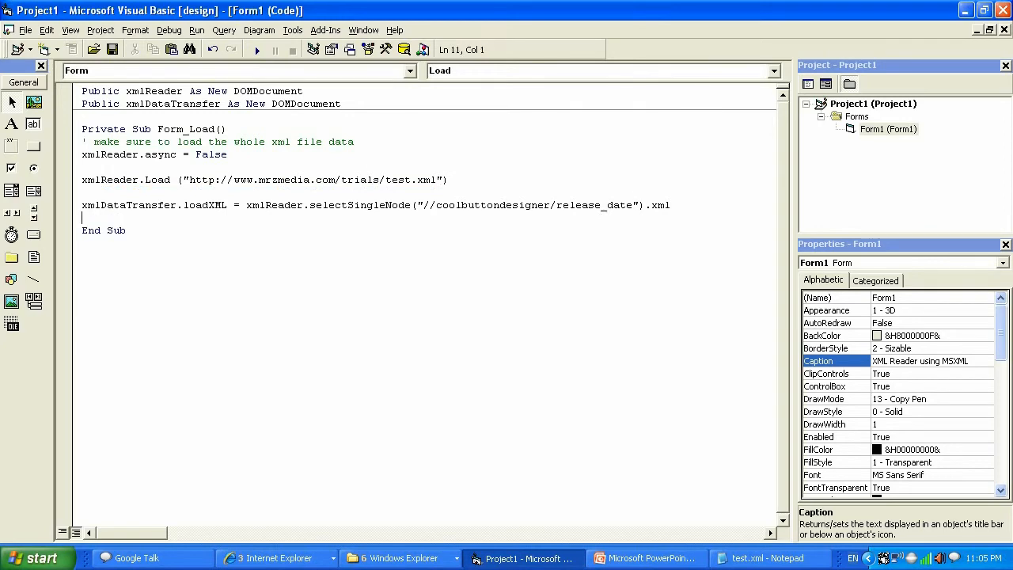
{"action": "type", "text": "xmlData."}
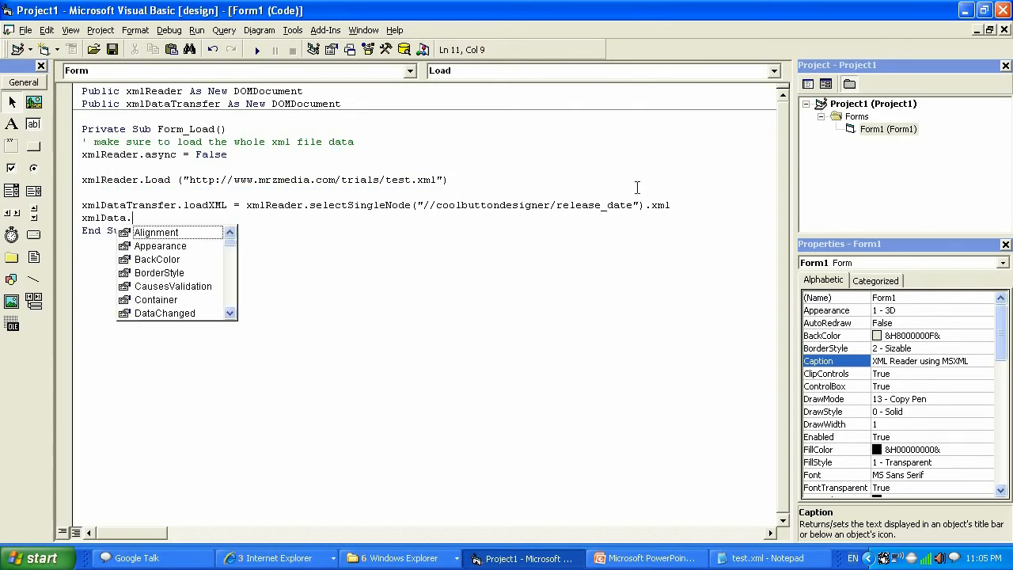
{"action": "type", "text": "text"}
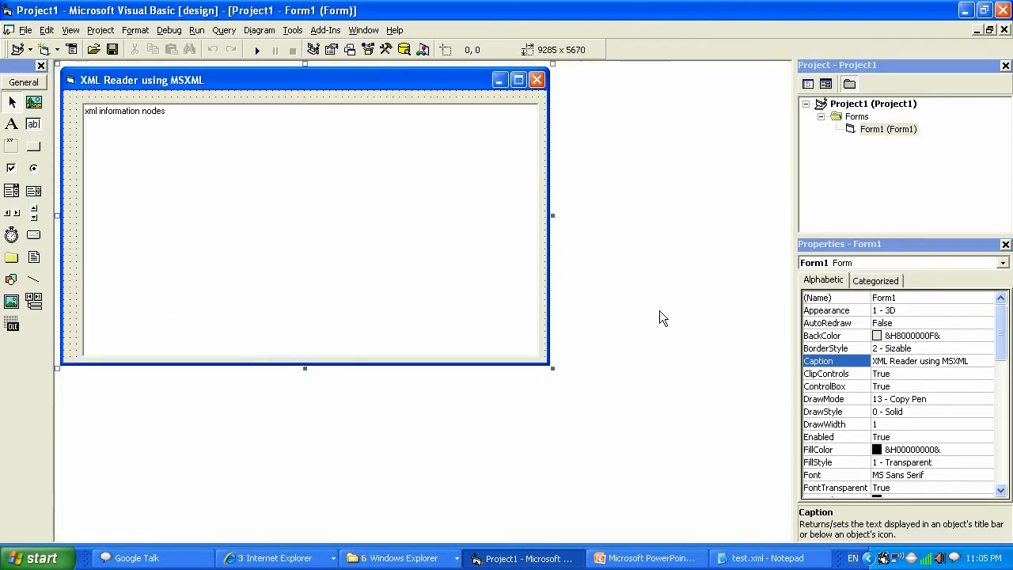
{"action": "mouse_move", "coordinate": [532, 147]}
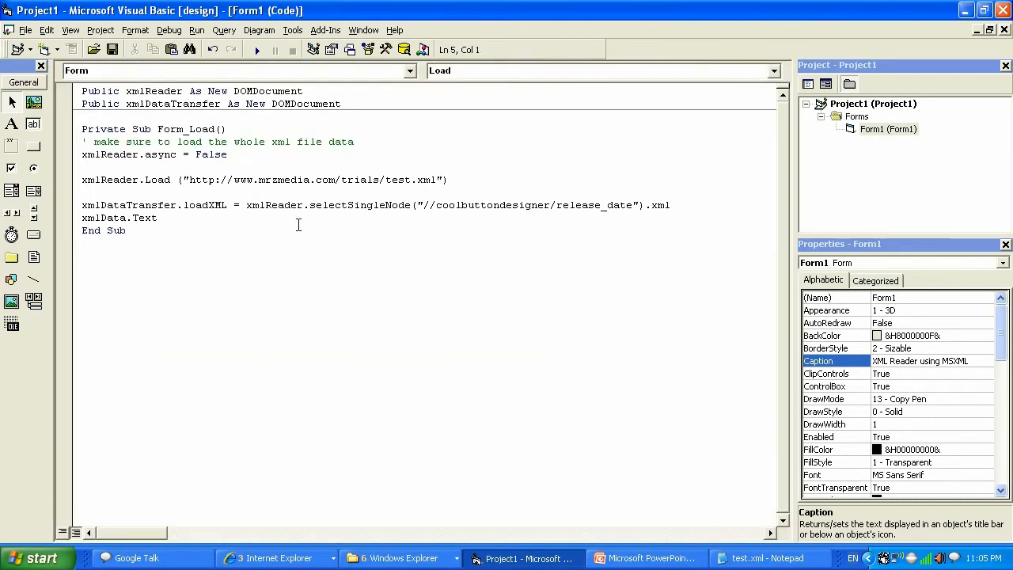
{"action": "type", "text": "="}
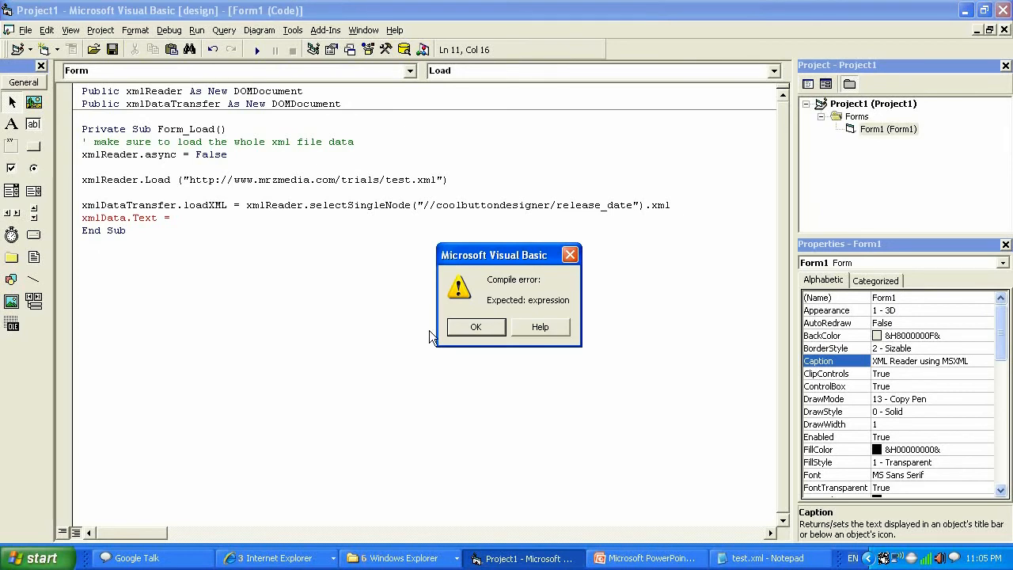
{"action": "left_click", "coordinate": [474, 326]}
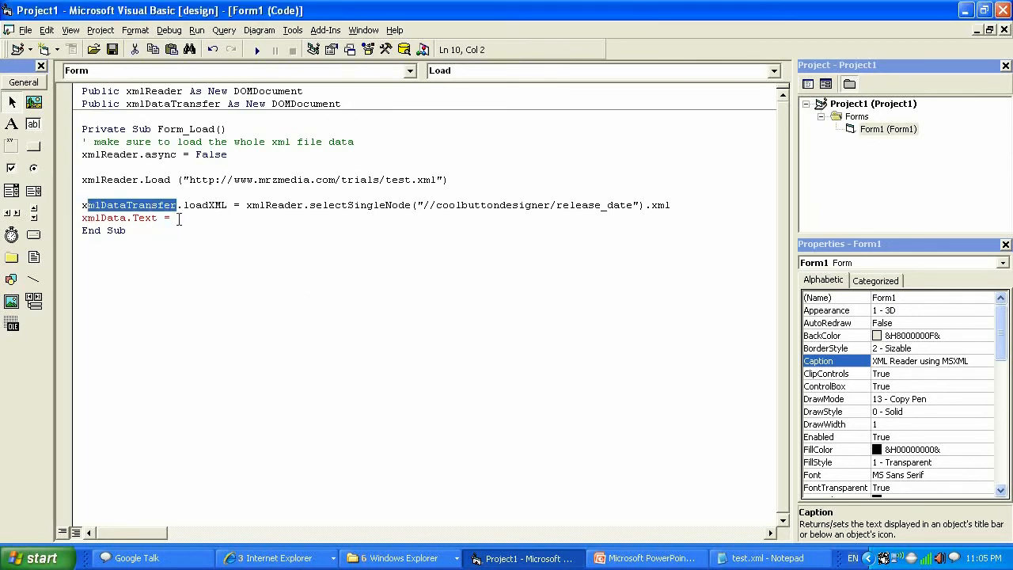
{"action": "type", "text": "mlDataTransfer"}
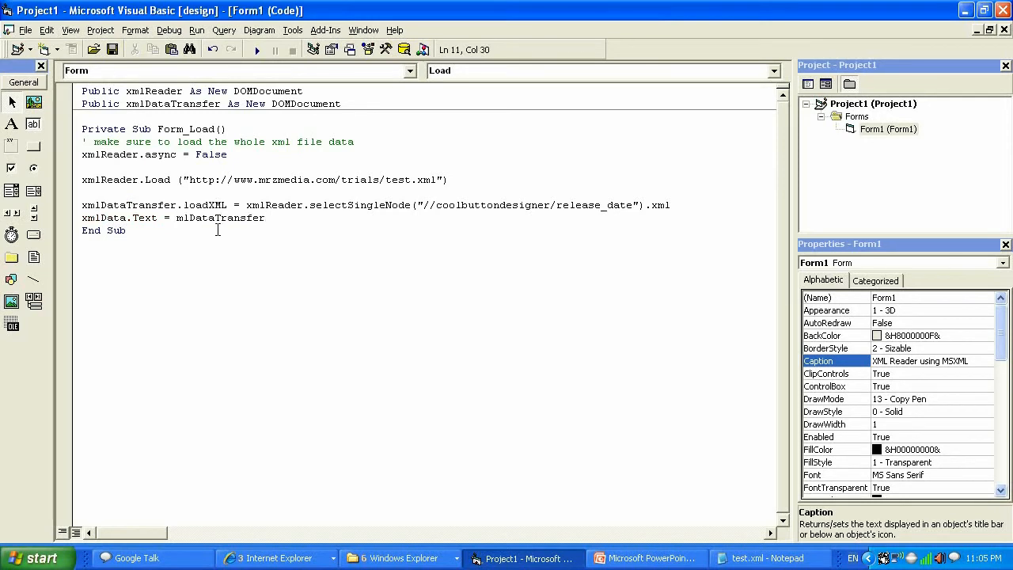
{"action": "type", "text": ".xml"}
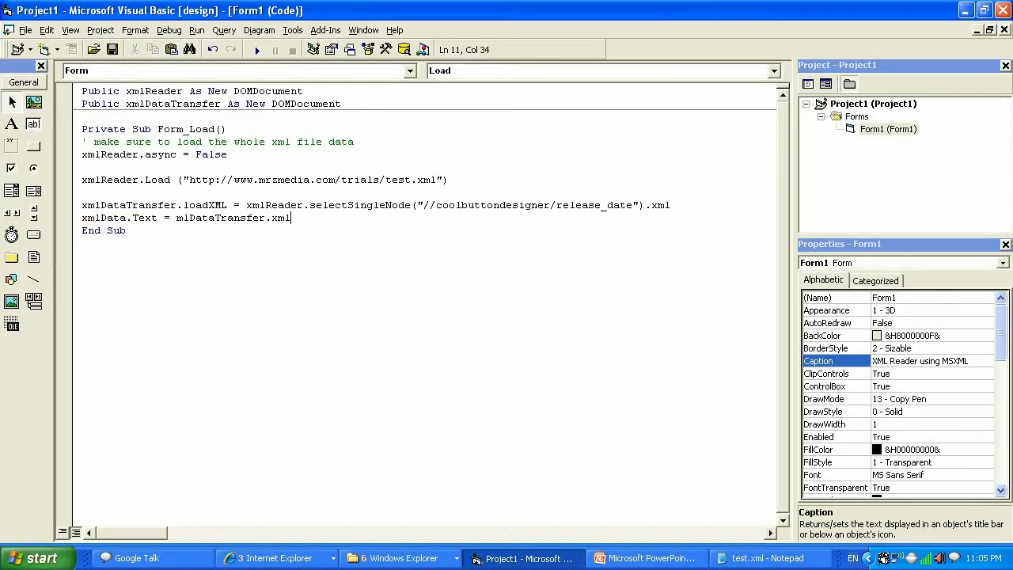
{"action": "left_click", "coordinate": [262, 143]}
{"action": "type", "text": "x"}
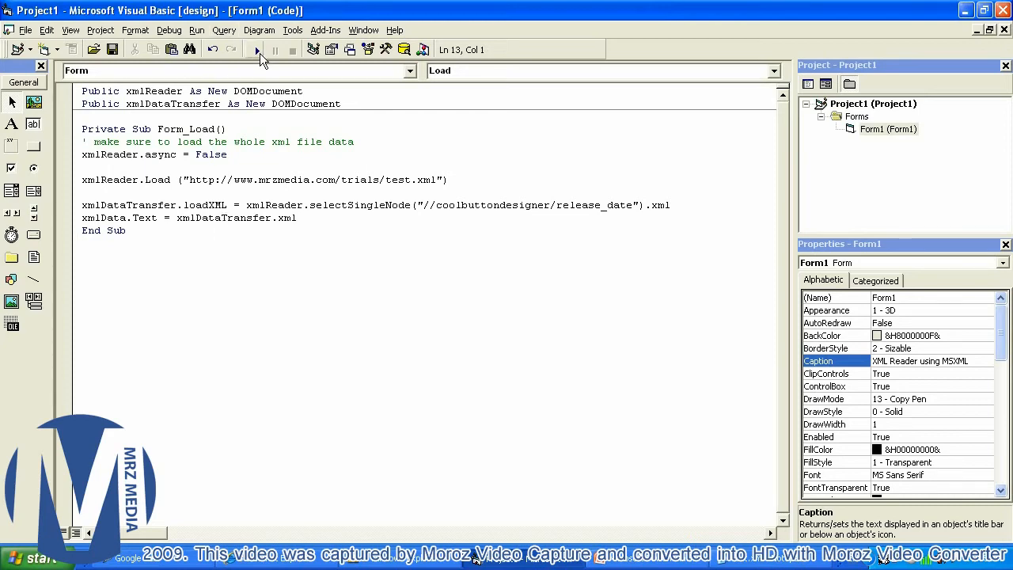
Step: Run, dismiss the compile errors, and settle on xmlDataTransfer.loadXML rather than the read-only xml property
{"action": "left_click", "coordinate": [256, 49]}
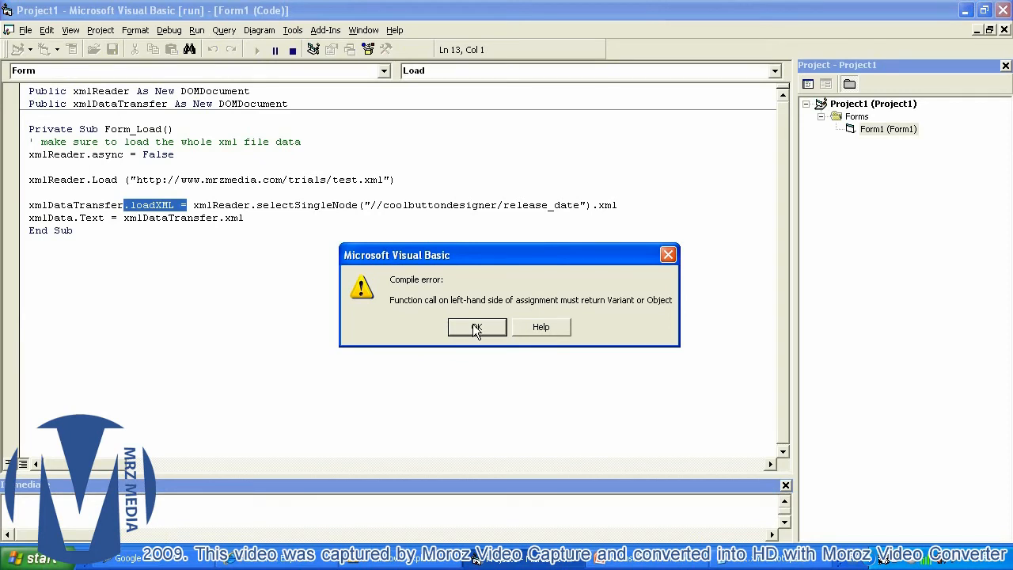
{"action": "left_click", "coordinate": [475, 326]}
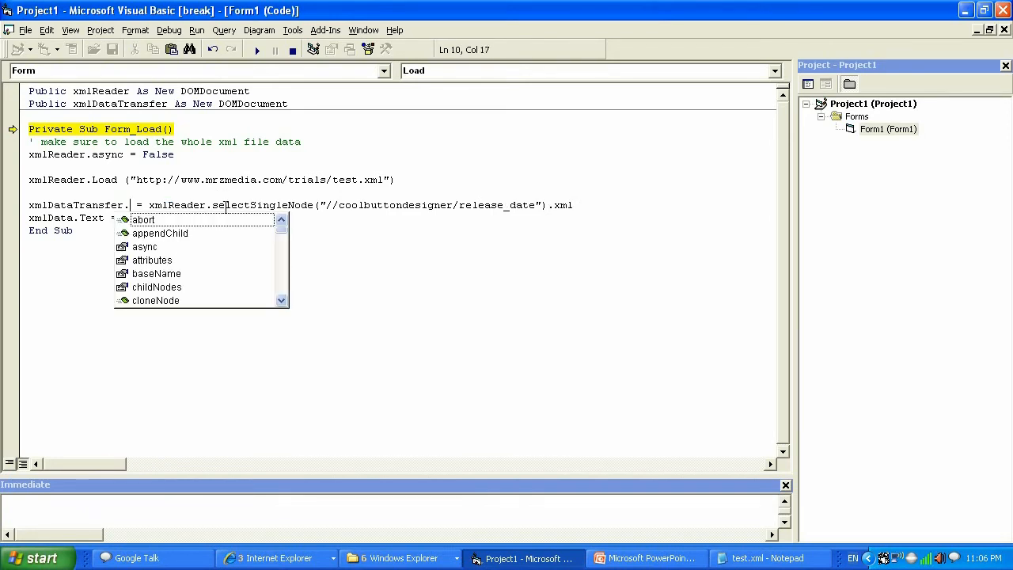
{"action": "type", "text": "xml"}
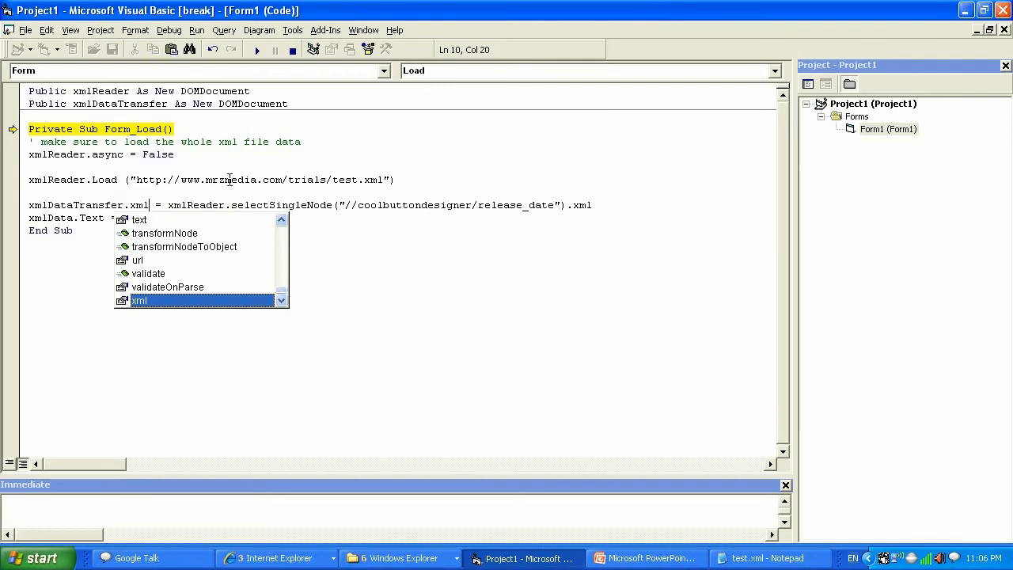
{"action": "left_click", "coordinate": [256, 49]}
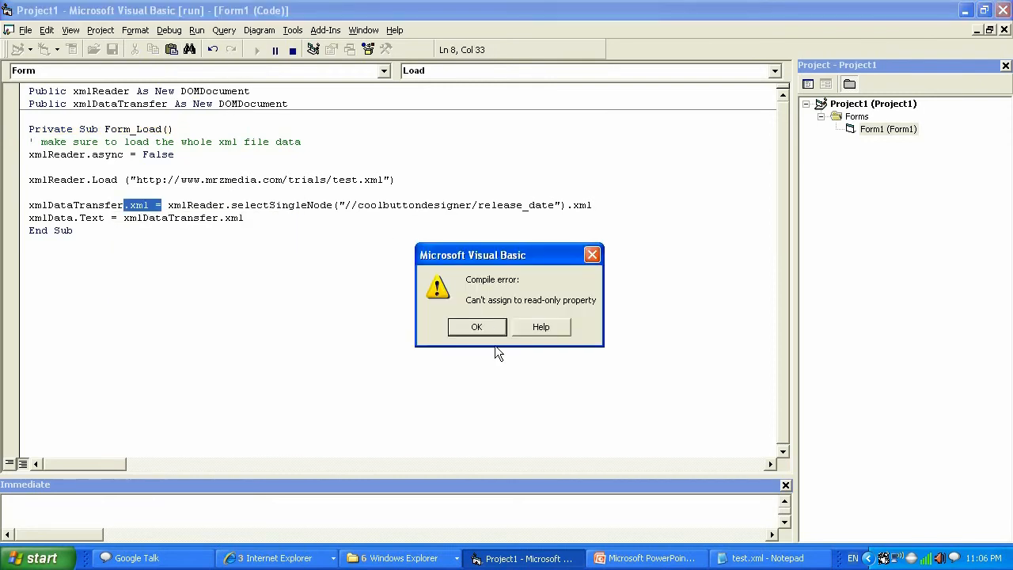
{"action": "left_click", "coordinate": [476, 326]}
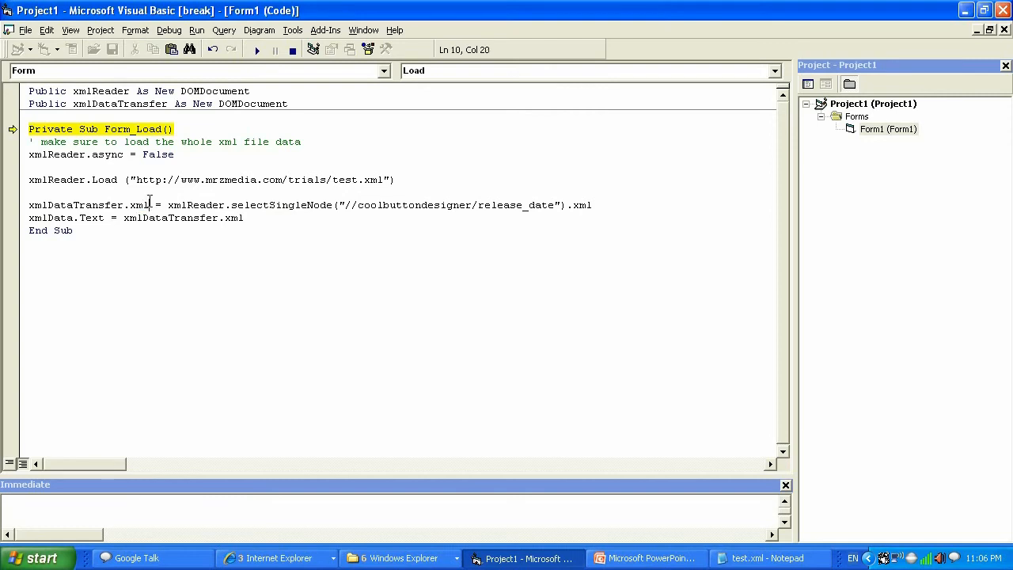
{"action": "double_click", "coordinate": [137, 206]}
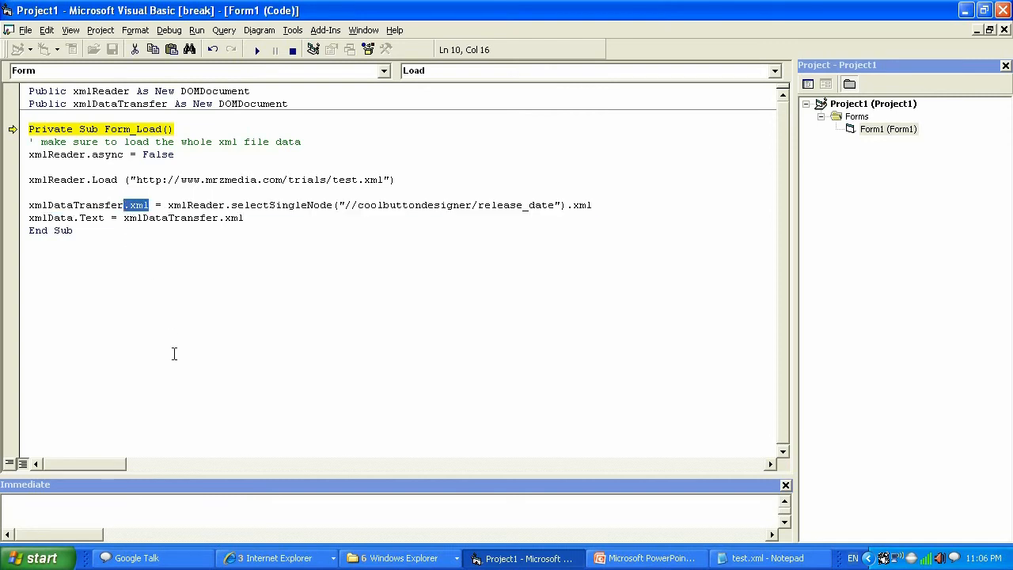
{"action": "type", "text": "loadx"}
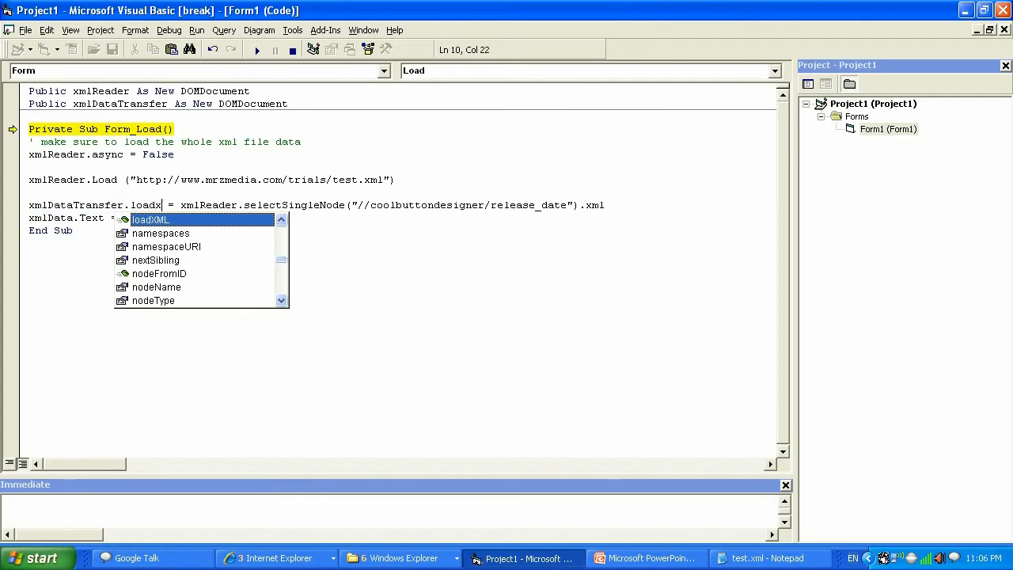
{"action": "type", "text": "ml"}
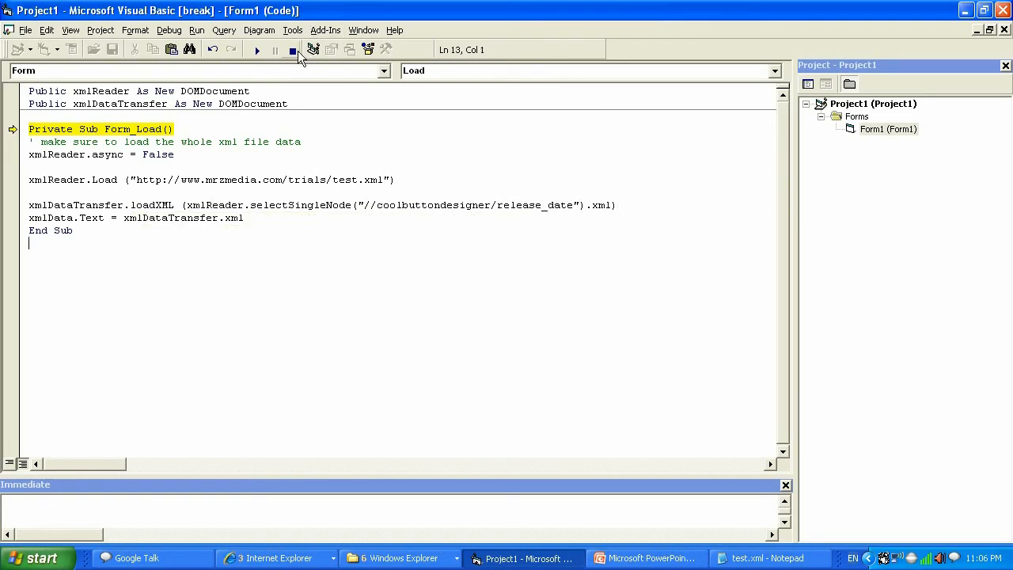
Step: Run the form showing the release_date element with Jan 13, 2011 and compare it against test.xml
{"action": "left_click", "coordinate": [256, 49]}
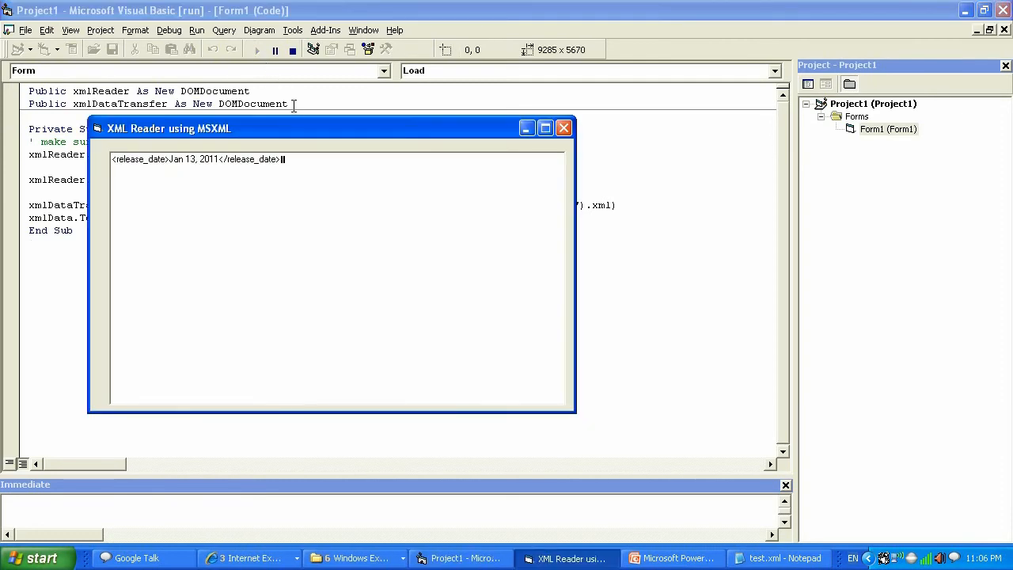
{"action": "left_click_drag", "start_coordinate": [168, 129], "coordinate": [402, 309]}
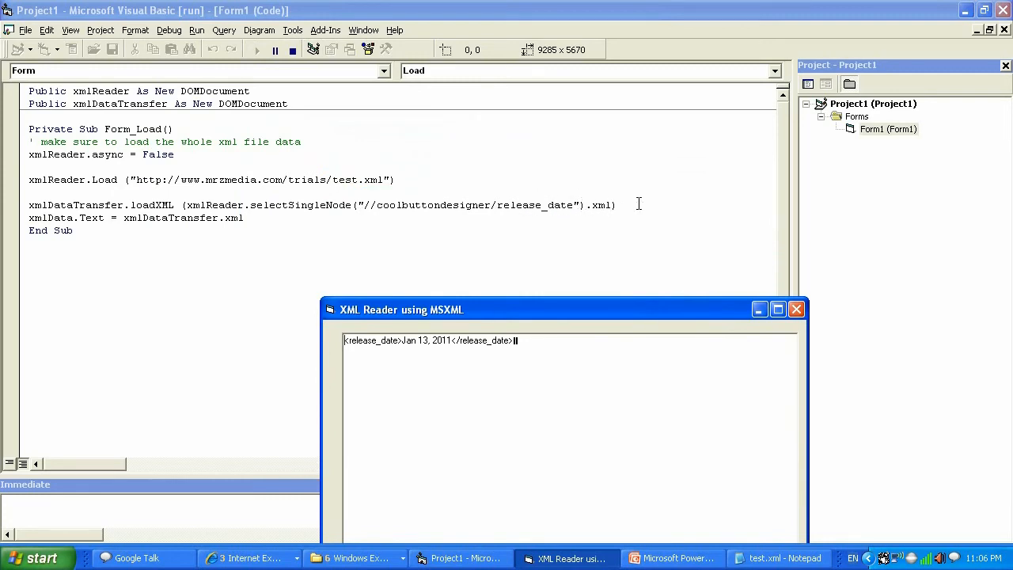
{"action": "left_click", "coordinate": [775, 556]}
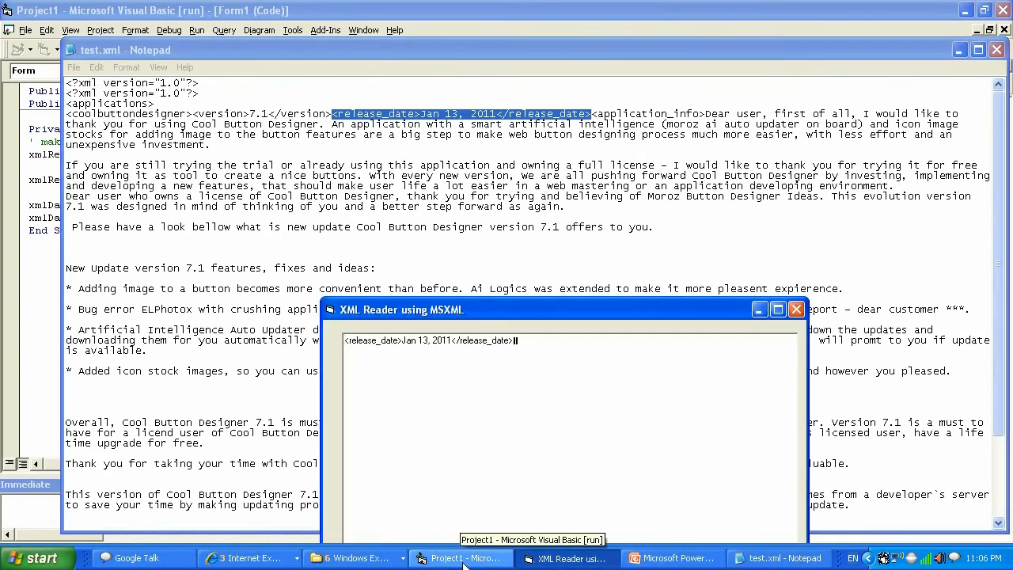
{"action": "left_click", "coordinate": [462, 556]}
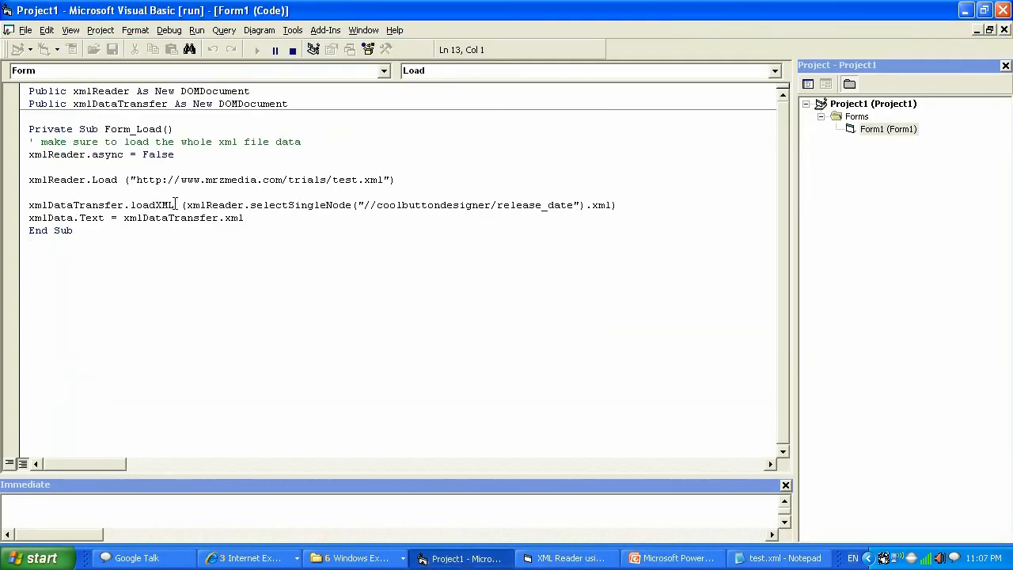
Step: Highlight loadXML, xmlData.Text and xmlDataTransfer in the code while explaining the transfer
{"action": "double_click", "coordinate": [76, 205]}
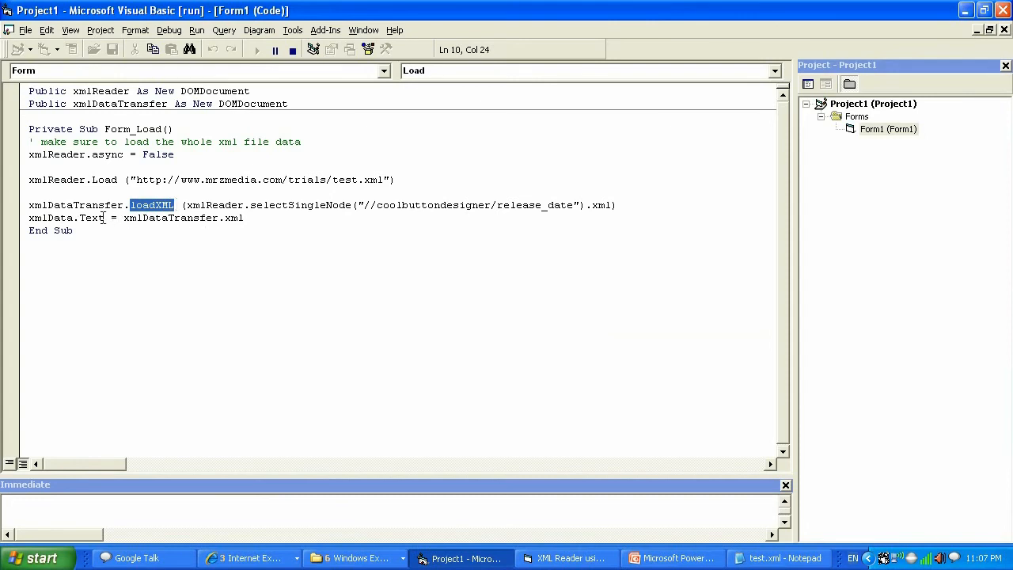
{"action": "double_click", "coordinate": [67, 219]}
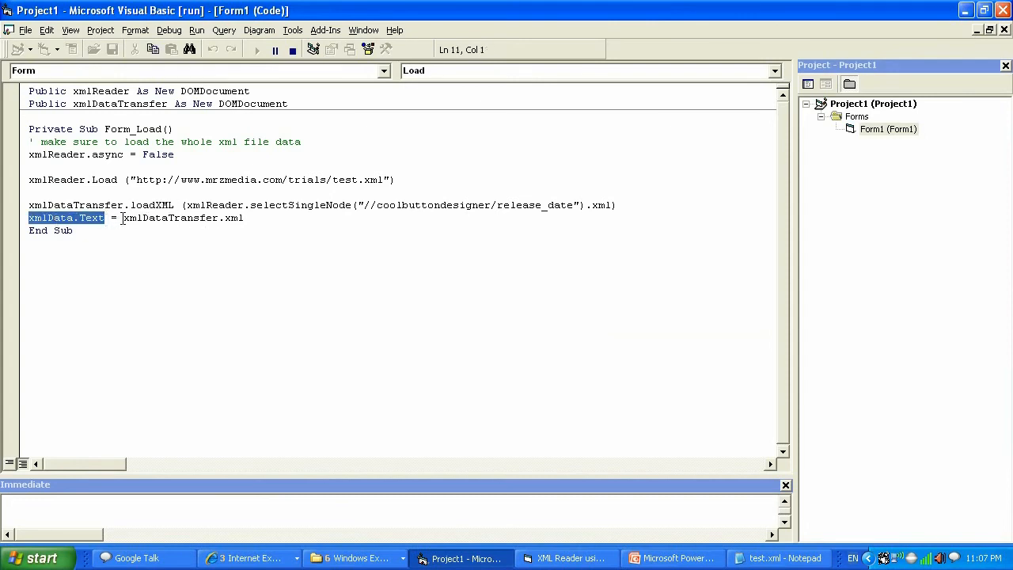
{"action": "double_click", "coordinate": [169, 219]}
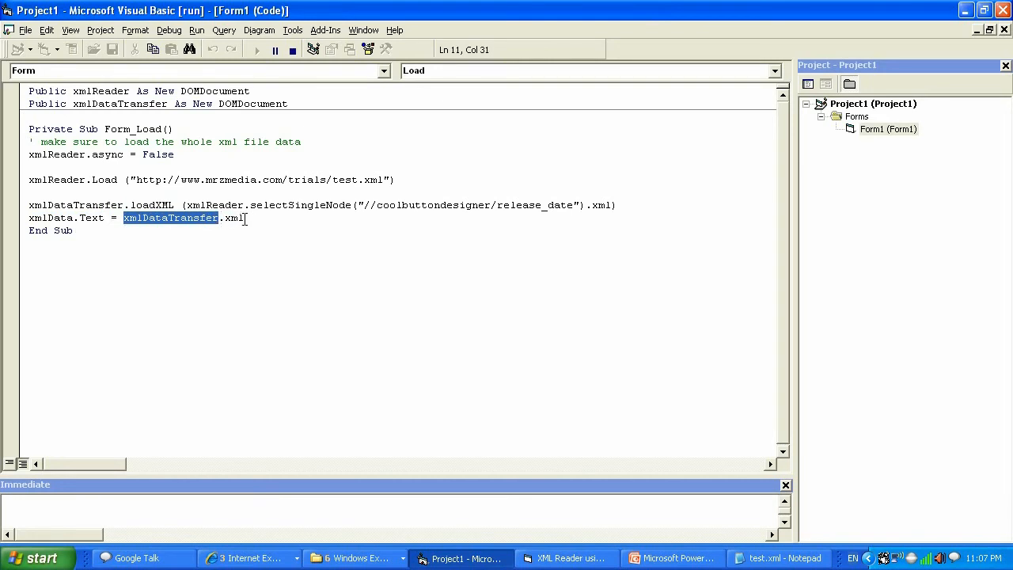
{"action": "mouse_move", "coordinate": [261, 247]}
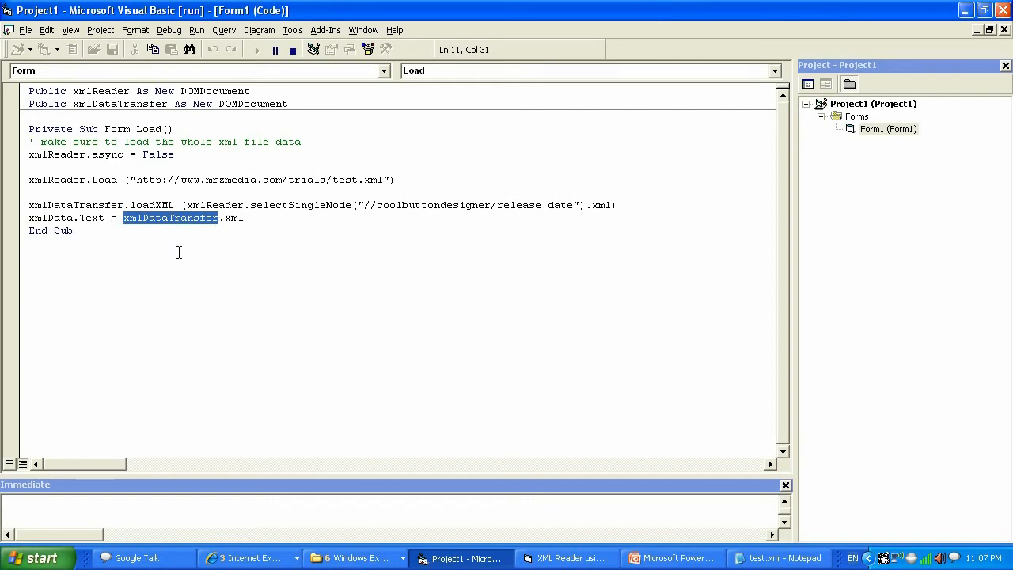
{"action": "left_click", "coordinate": [269, 218]}
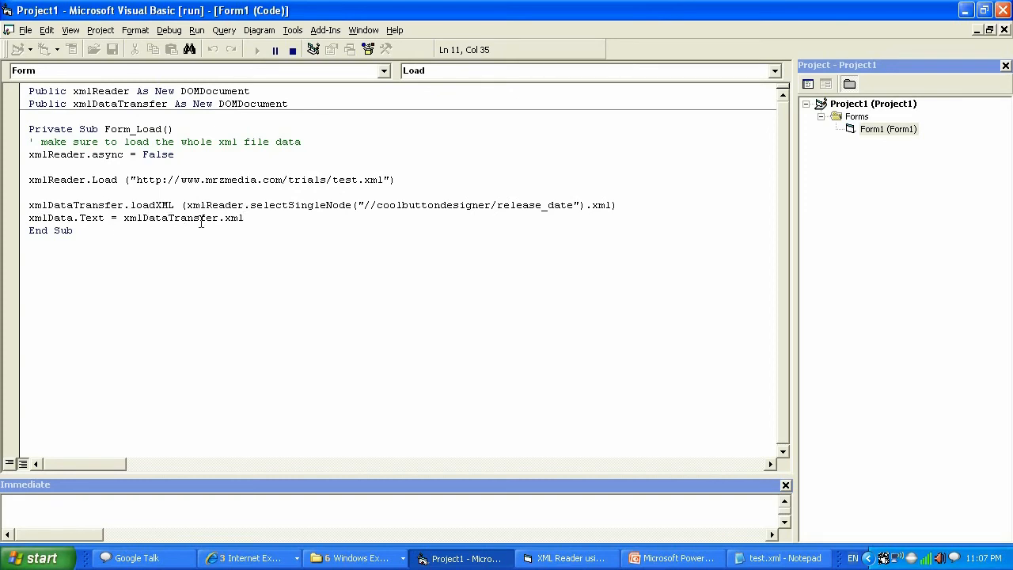
{"action": "mouse_move", "coordinate": [354, 557]}
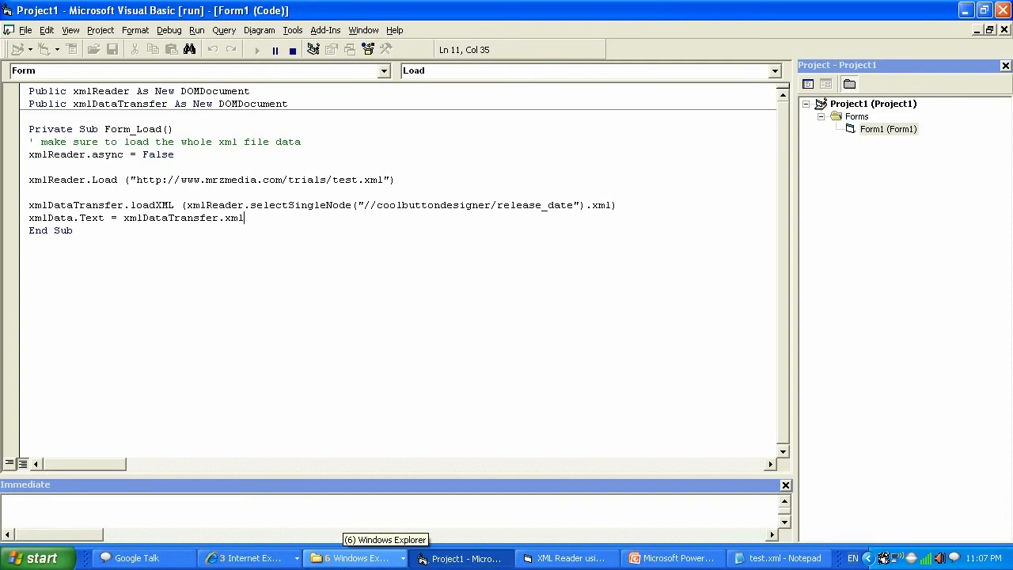
Step: Change the assignment to xmlData.Text = xmlDataTransfer.Text and rerun the project
{"action": "left_click", "coordinate": [291, 49]}
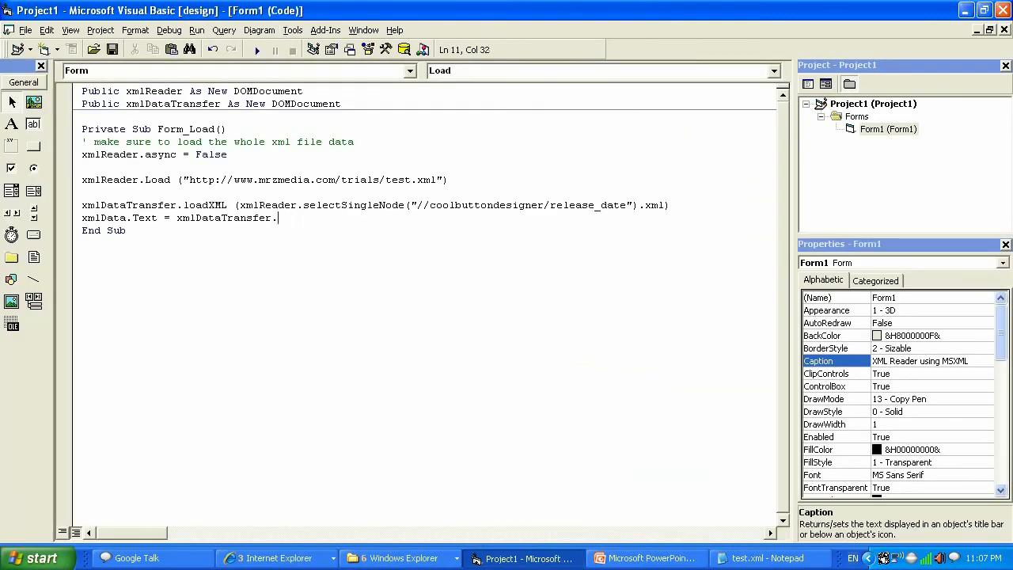
{"action": "type", "text": "text"}
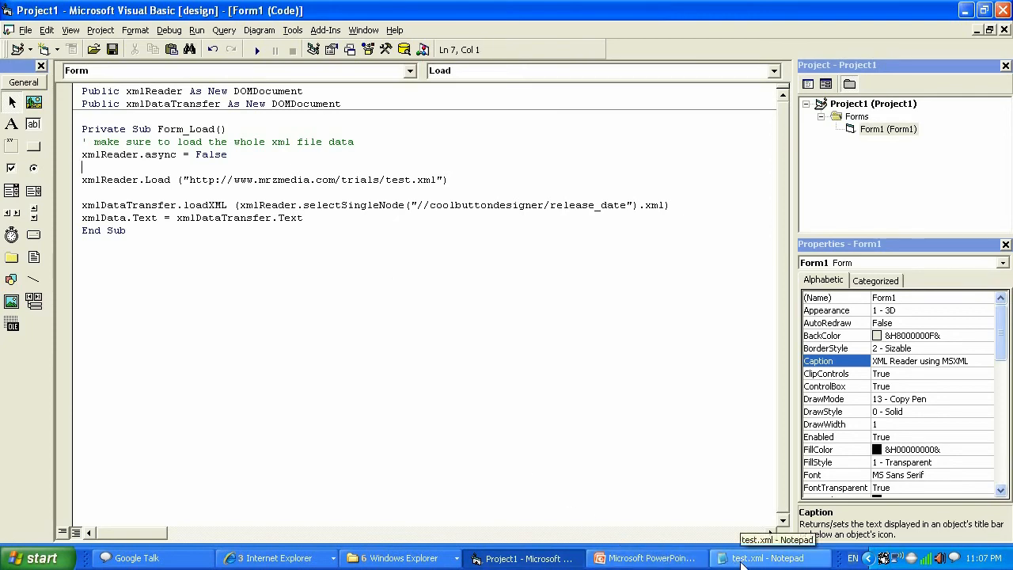
{"action": "left_click", "coordinate": [768, 557]}
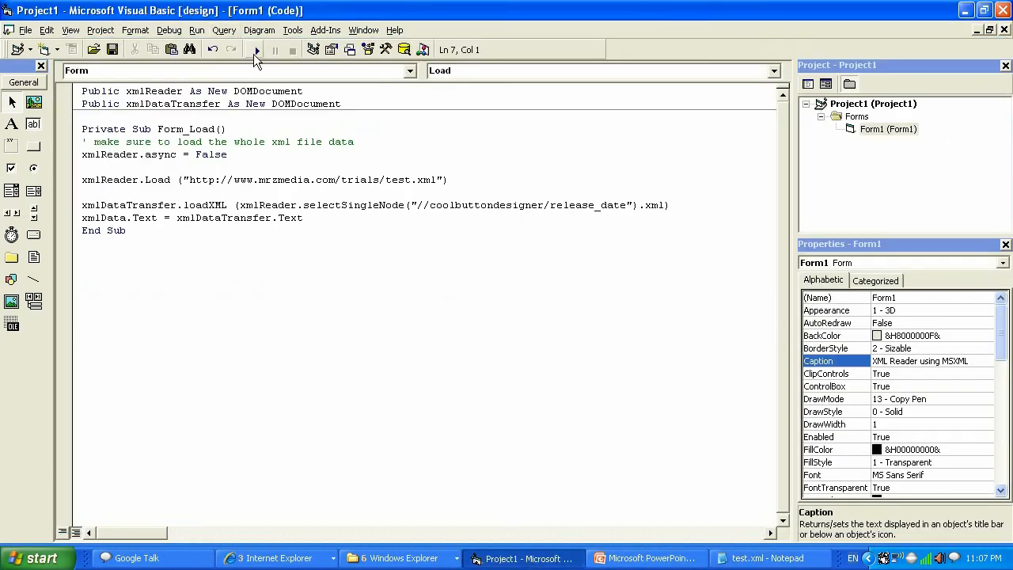
{"action": "left_click", "coordinate": [257, 50]}
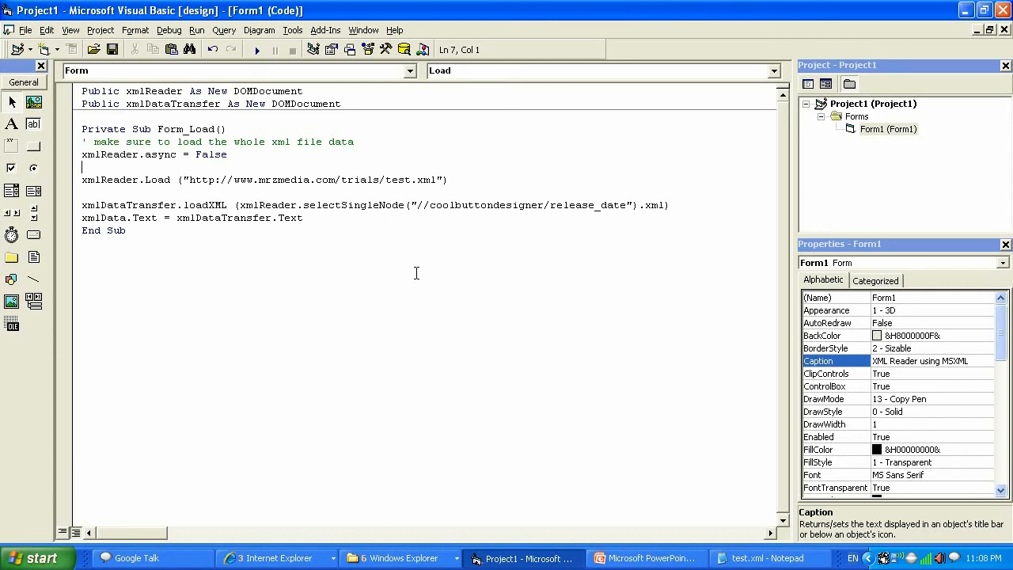
{"action": "mouse_move", "coordinate": [361, 275]}
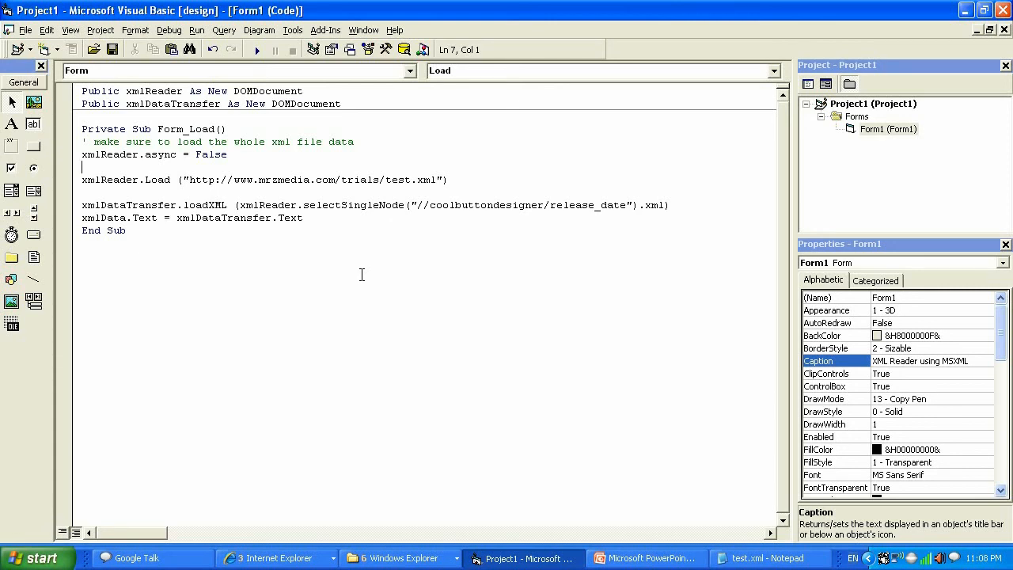
Step: Add a note below End Sub: Youtube.com/krasa4ik82 and other channel morozacademy
{"action": "left_click", "coordinate": [82, 282]}
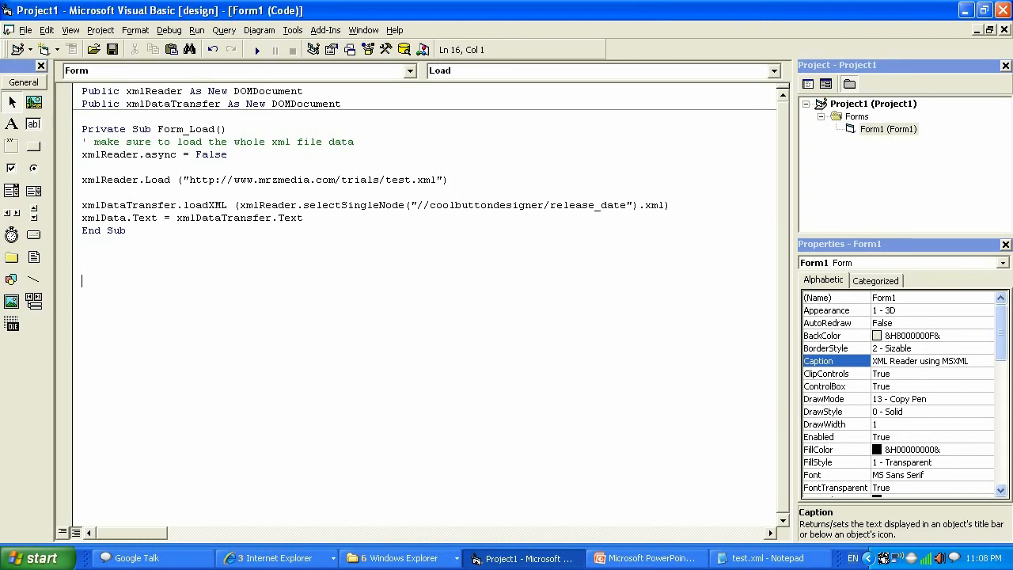
{"action": "type", "text": "Youtube."}
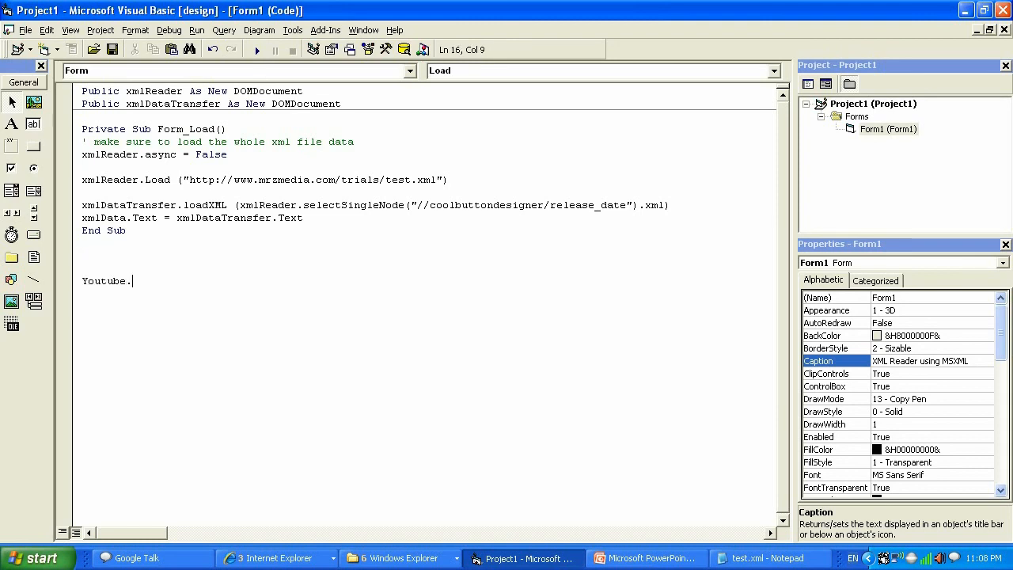
{"action": "type", "text": "com/krasa"}
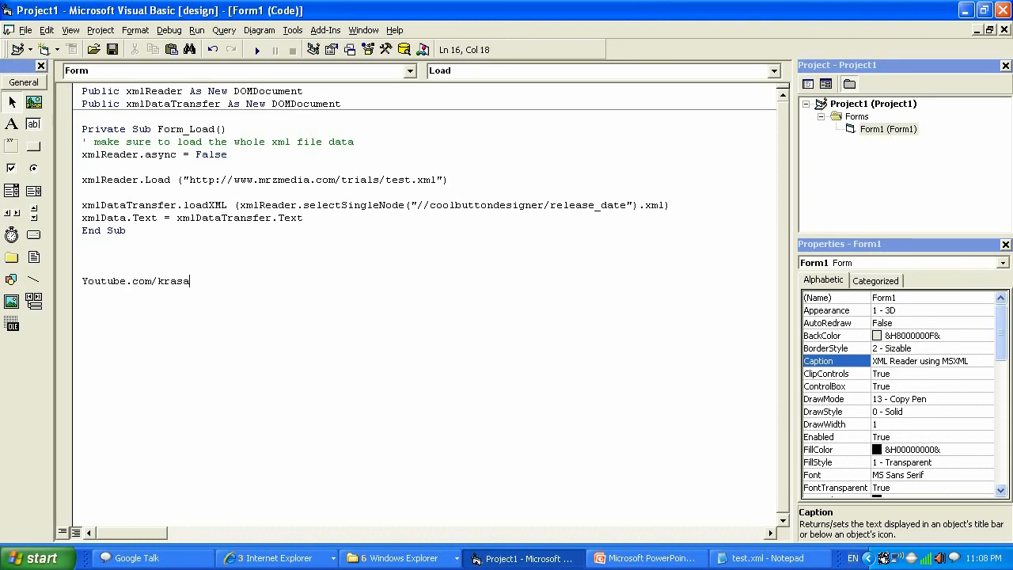
{"action": "type", "text": "4ik82"}
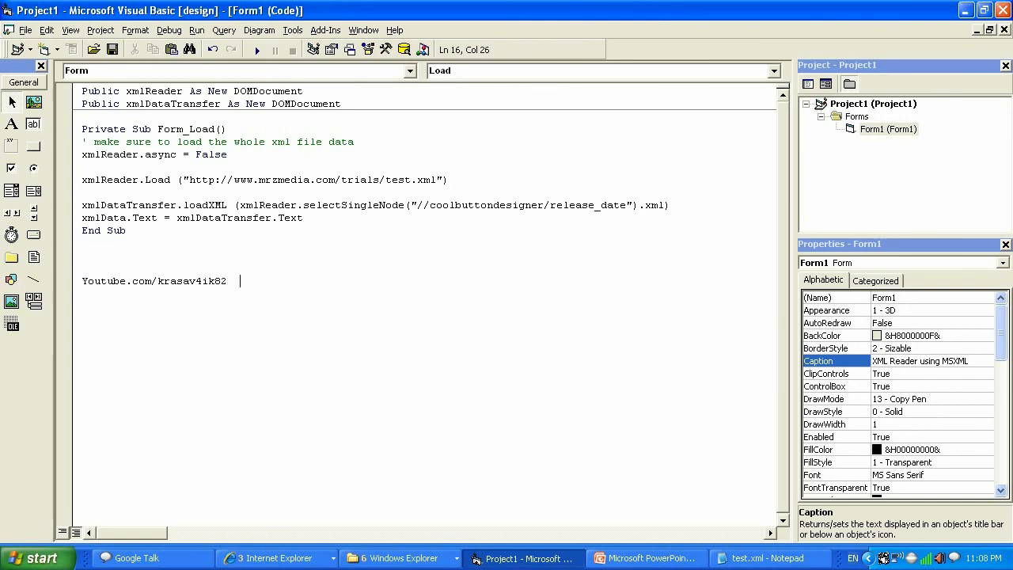
{"action": "type", "text": "and"}
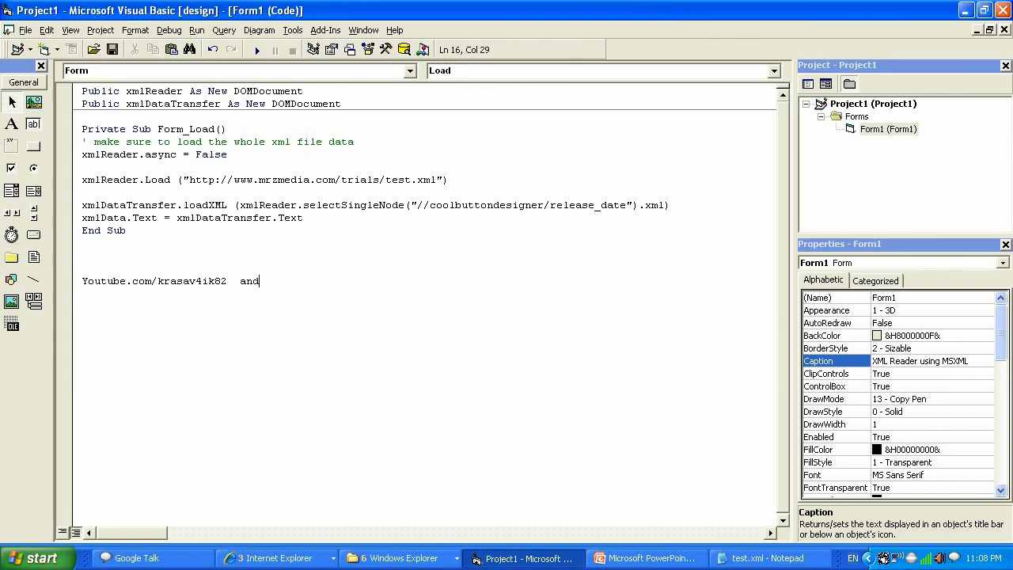
{"action": "type", "text": "other channel is youtube.com/"}
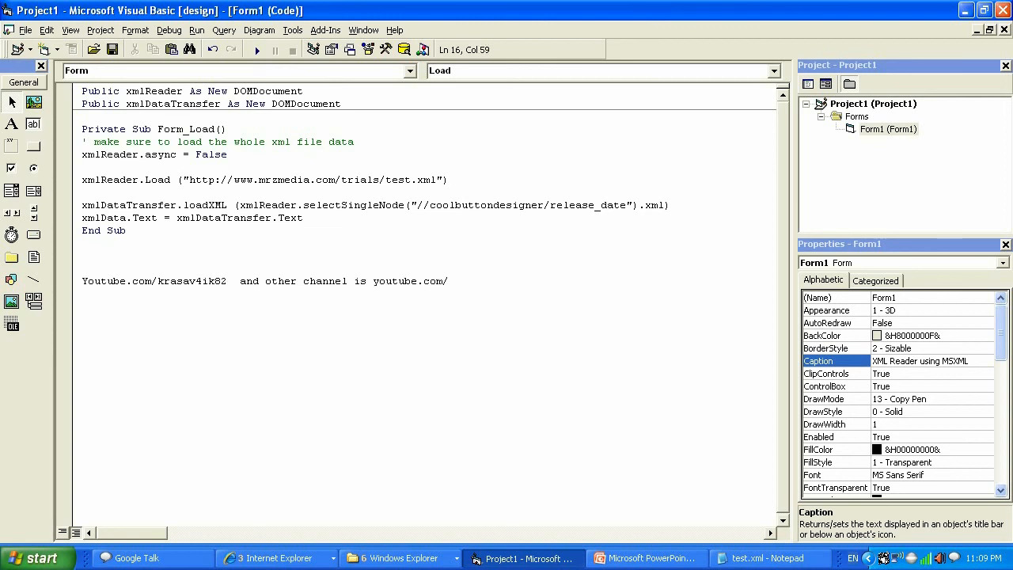
{"action": "type", "text": "morozacad"}
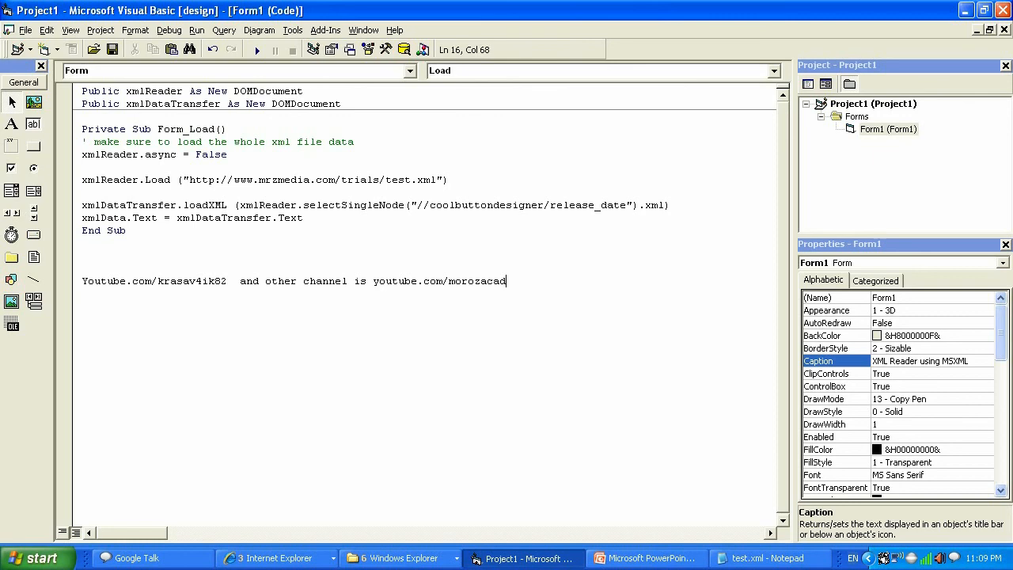
{"action": "type", "text": "emy"}
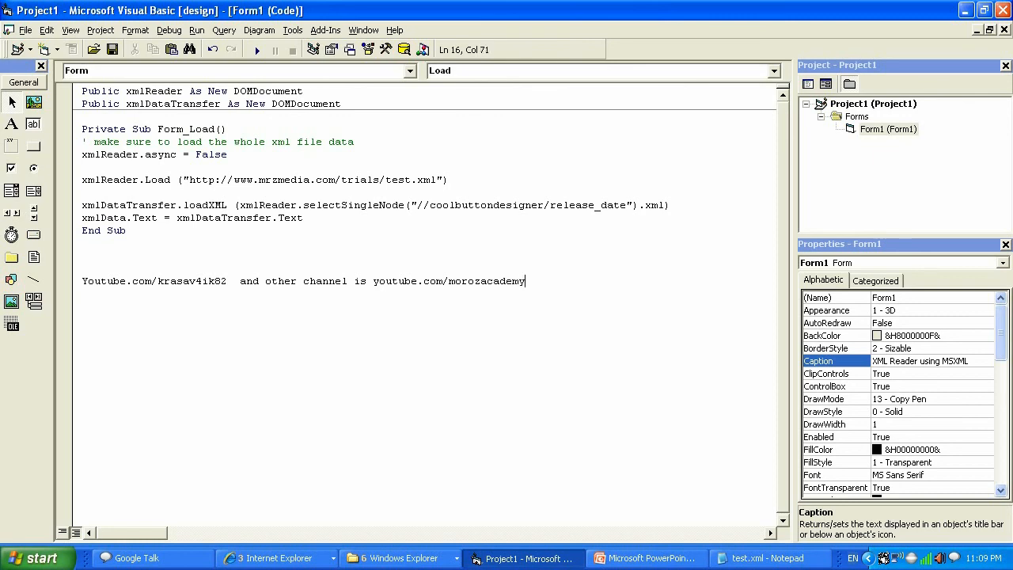